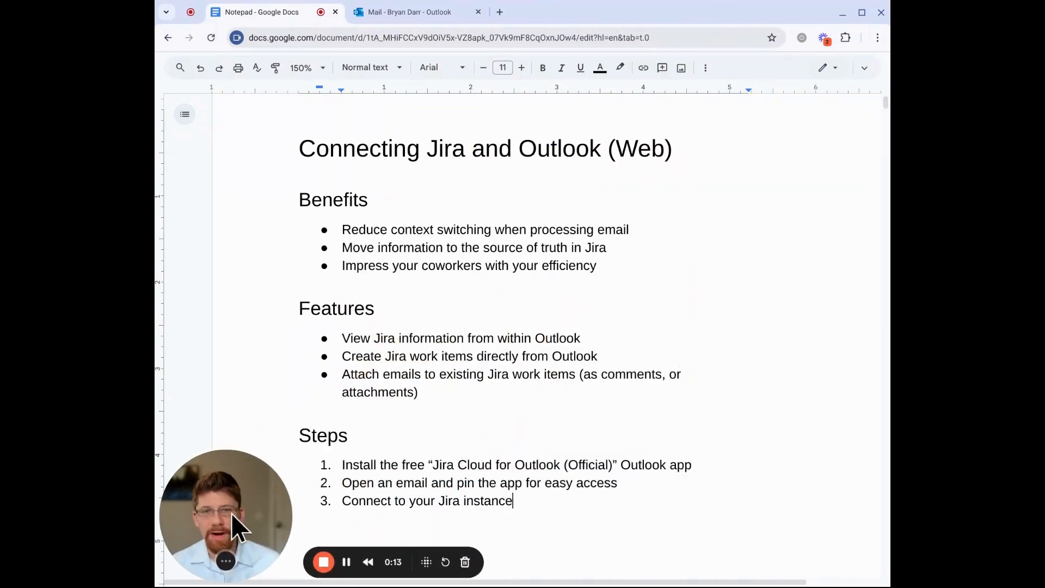
mouse_move(777, 364)
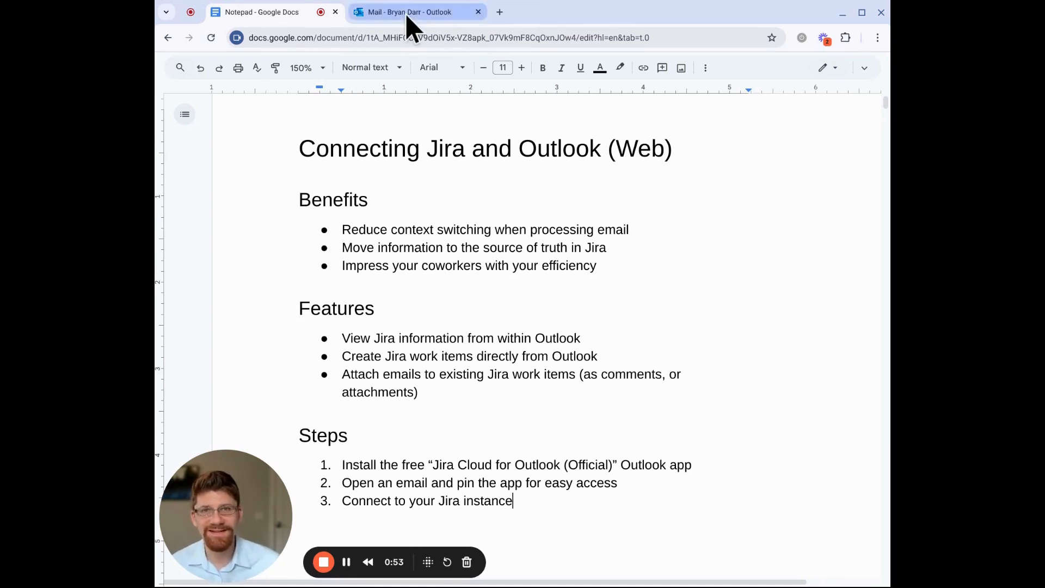
Step: Search the Outlook on the web app store for 'jira'
left_click(413, 12)
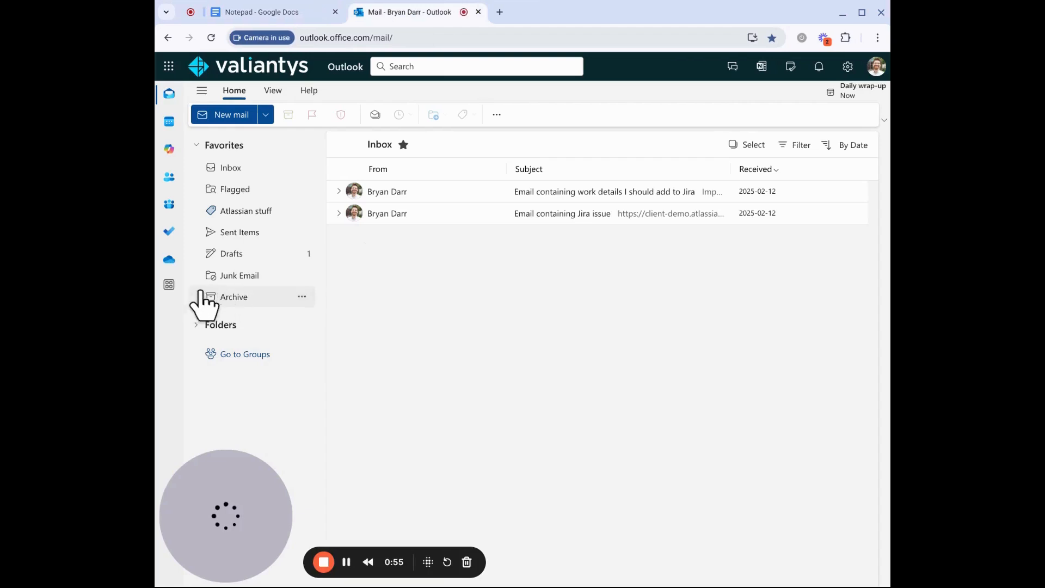
left_click(169, 284)
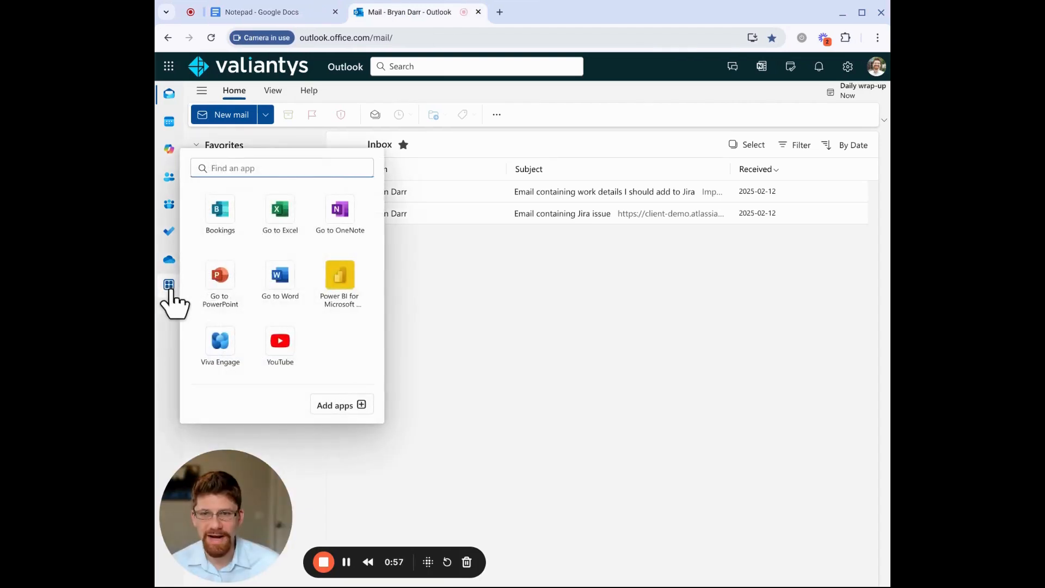
left_click(334, 405)
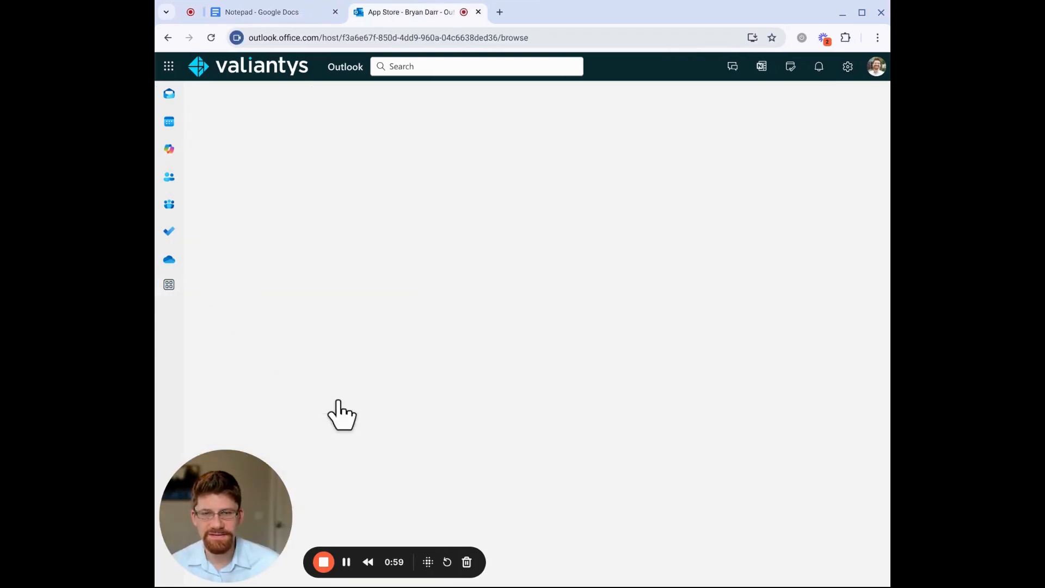
mouse_move(426, 357)
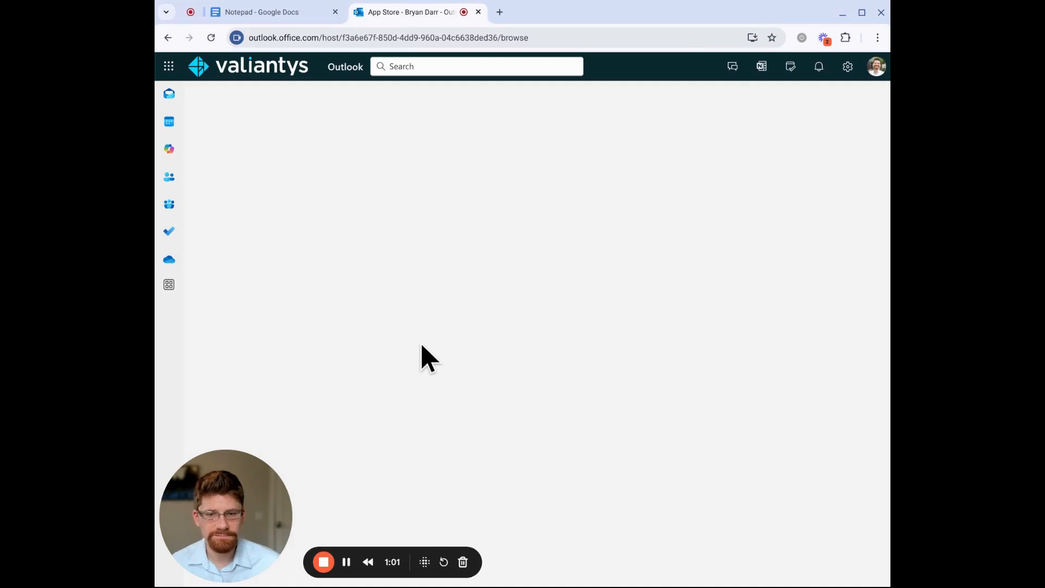
left_click(168, 284)
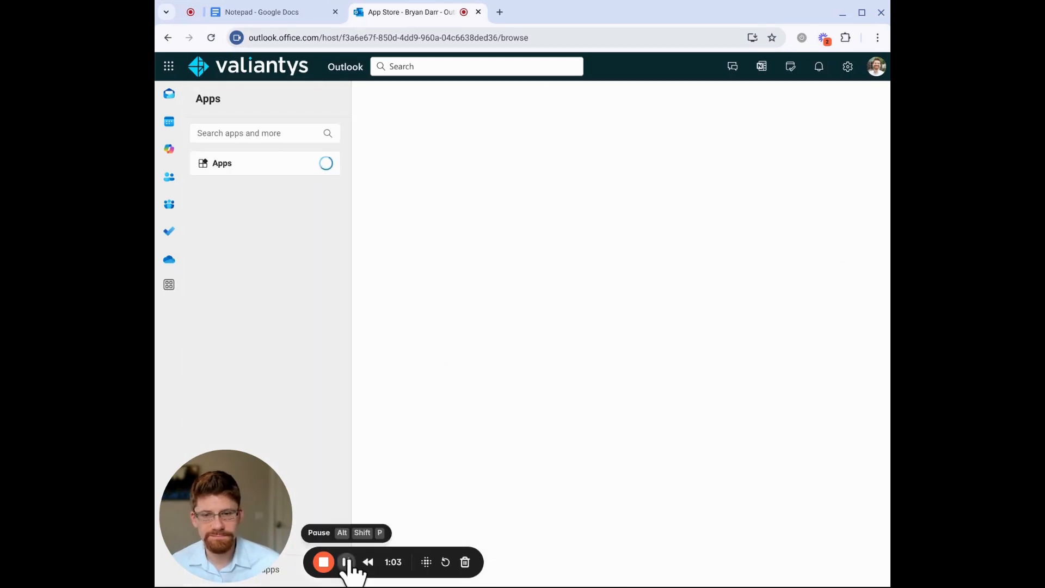
type("jira")
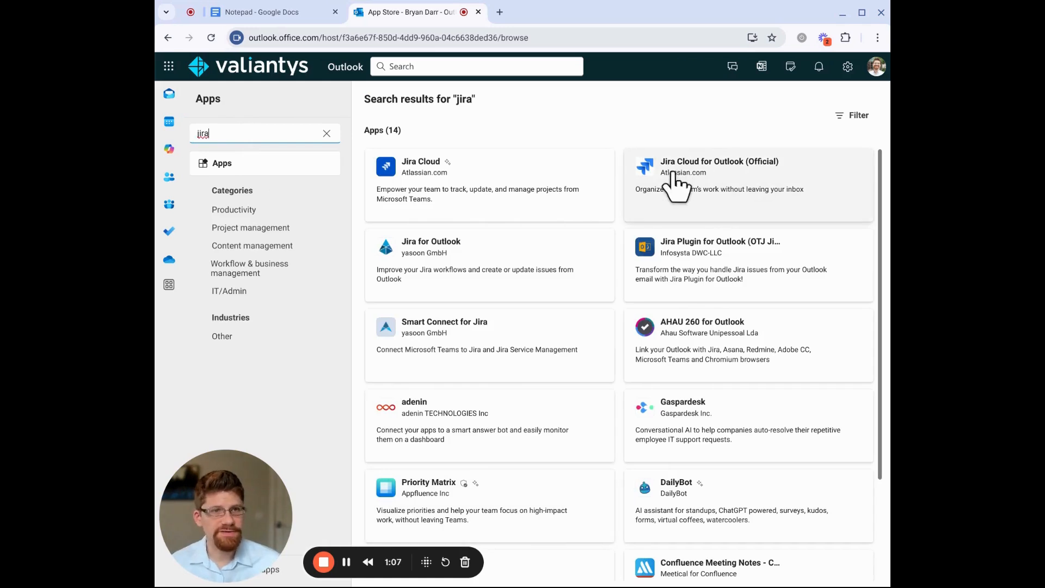
mouse_move(738, 205)
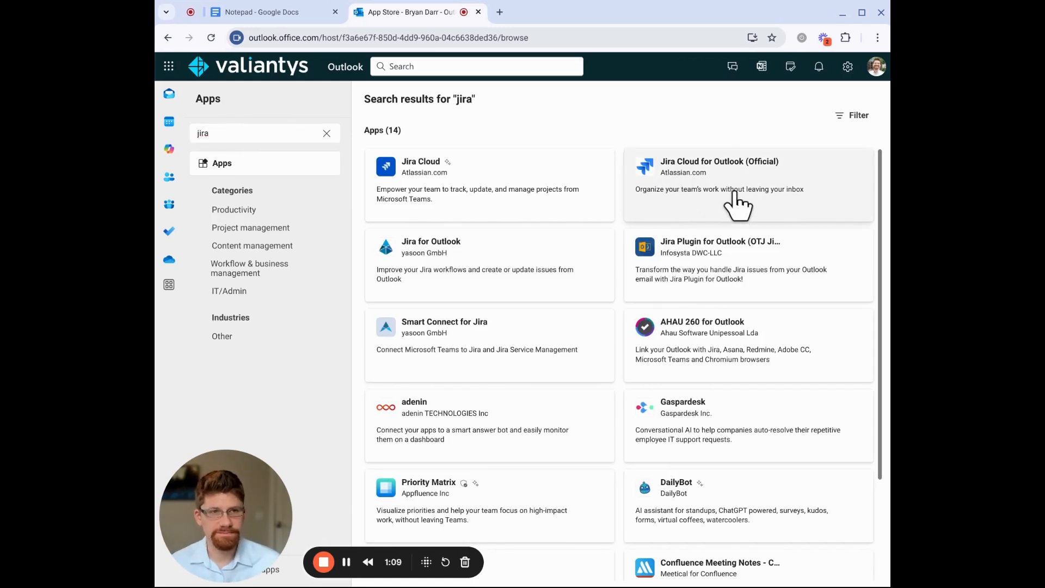
Step: Add the Jira Cloud for Outlook (Official) add-in and dismiss its welcome message
left_click(740, 188)
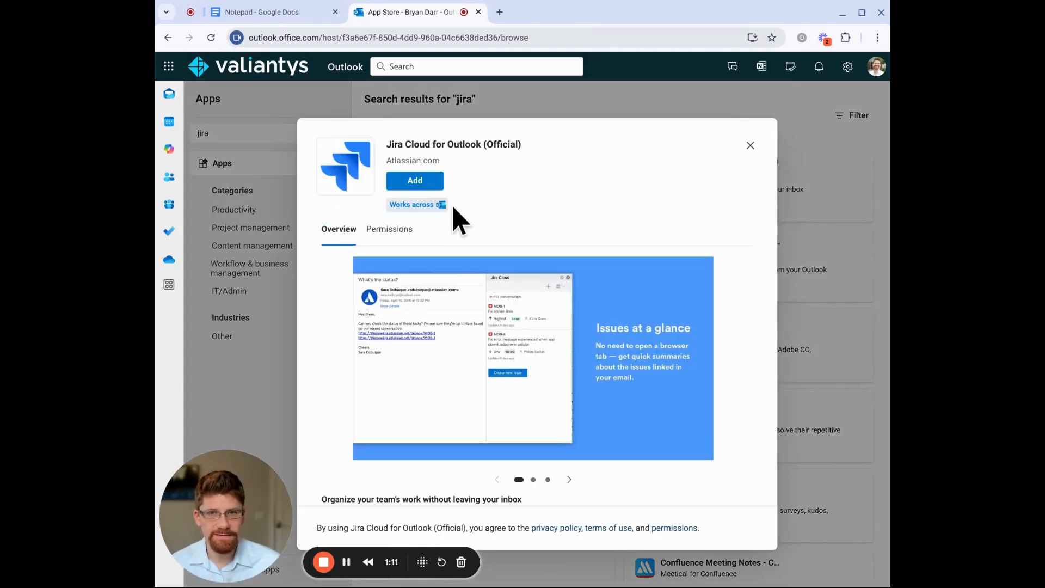
left_click(415, 181)
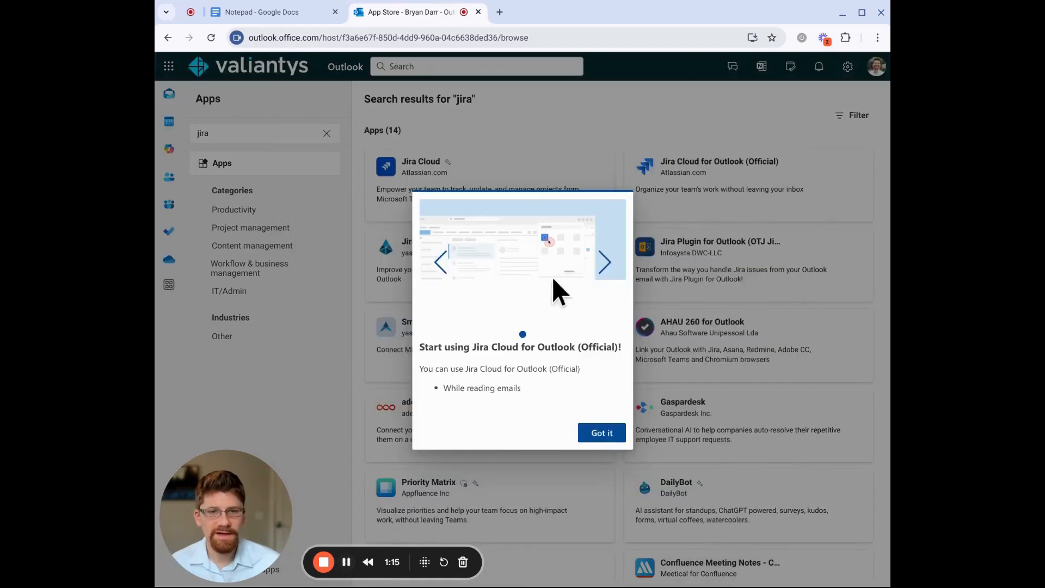
mouse_move(506, 330)
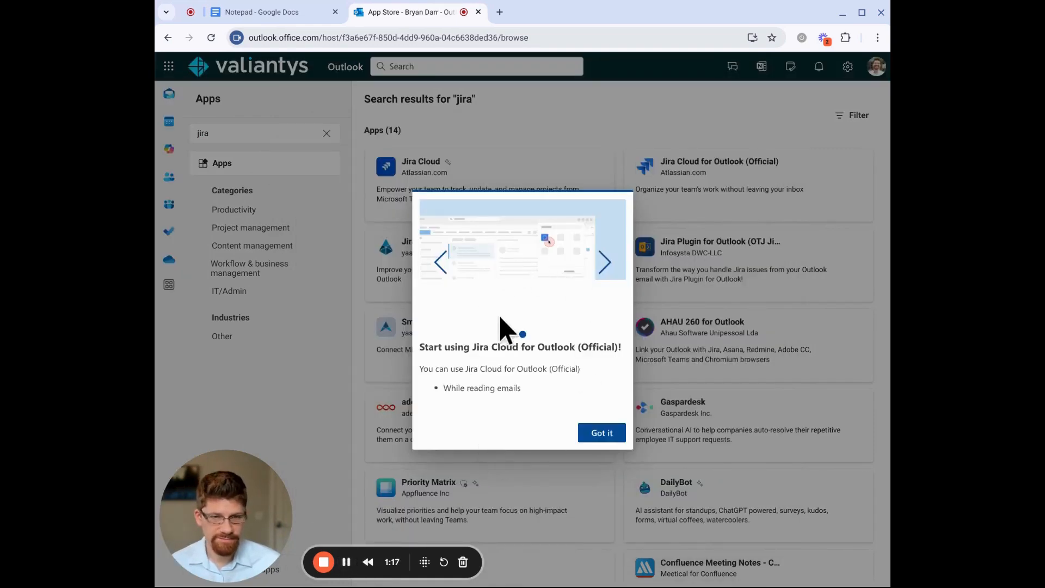
left_click(600, 432)
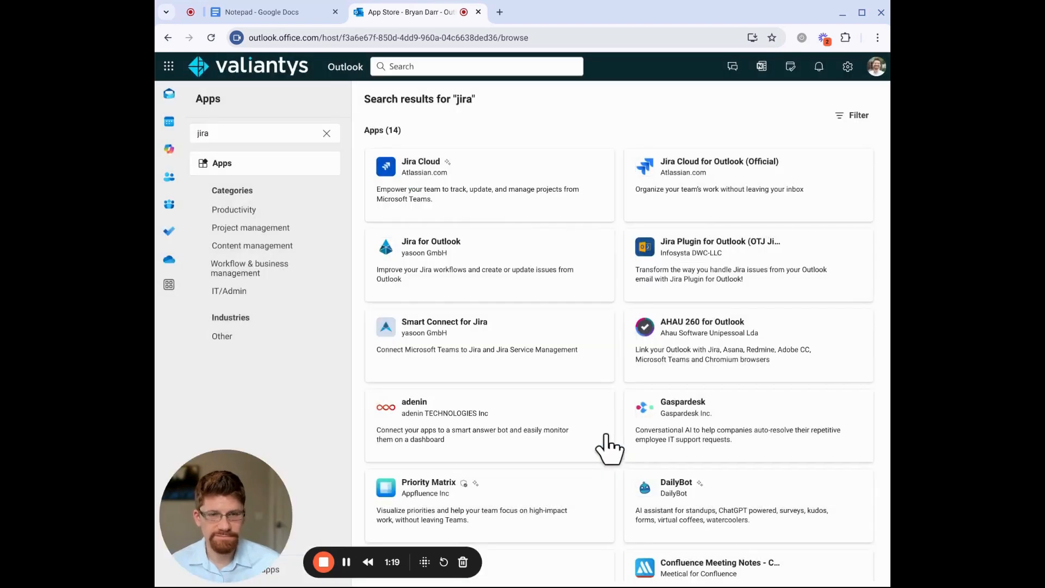
mouse_move(296, 37)
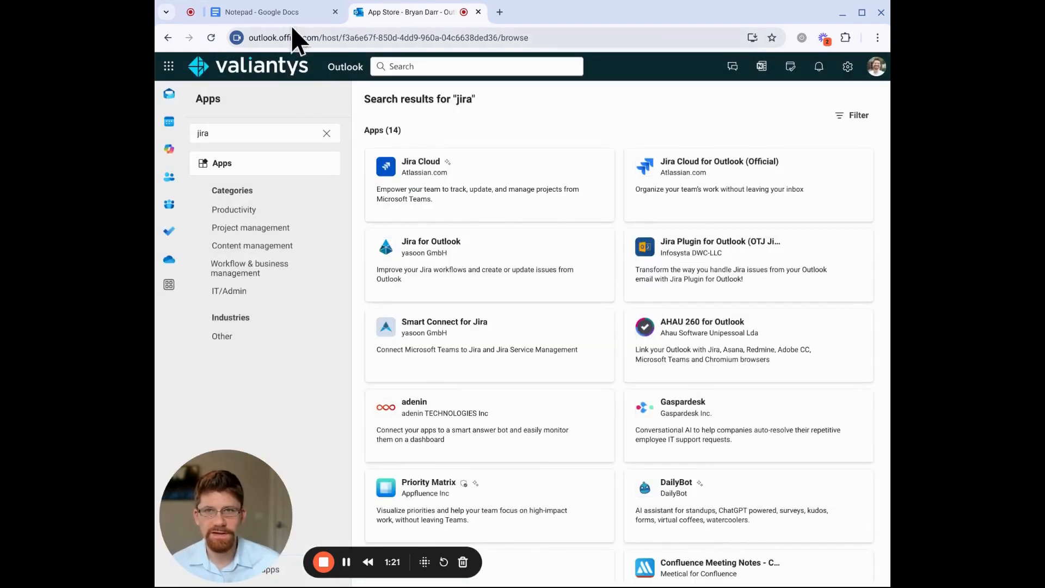
Step: Open the Jira email and pin the Jira Cloud for Outlook add-in from the message apps list
left_click(260, 12)
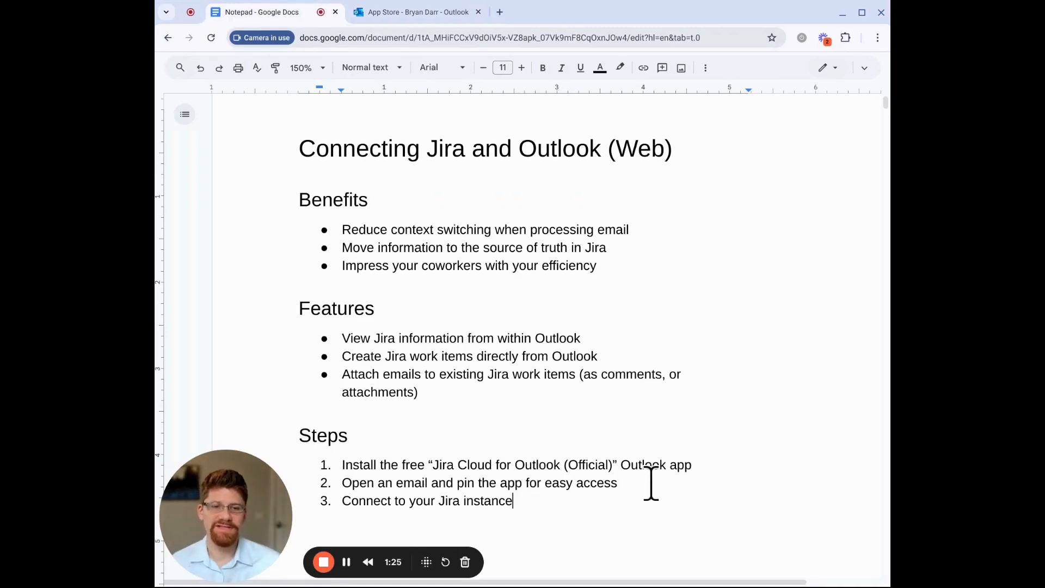
left_click(417, 12)
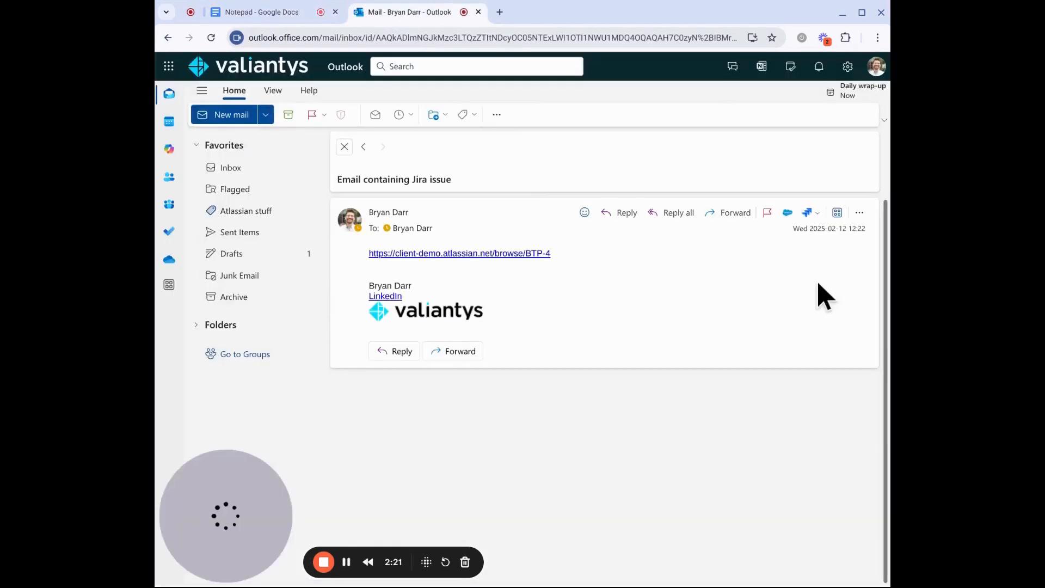
mouse_move(805, 212)
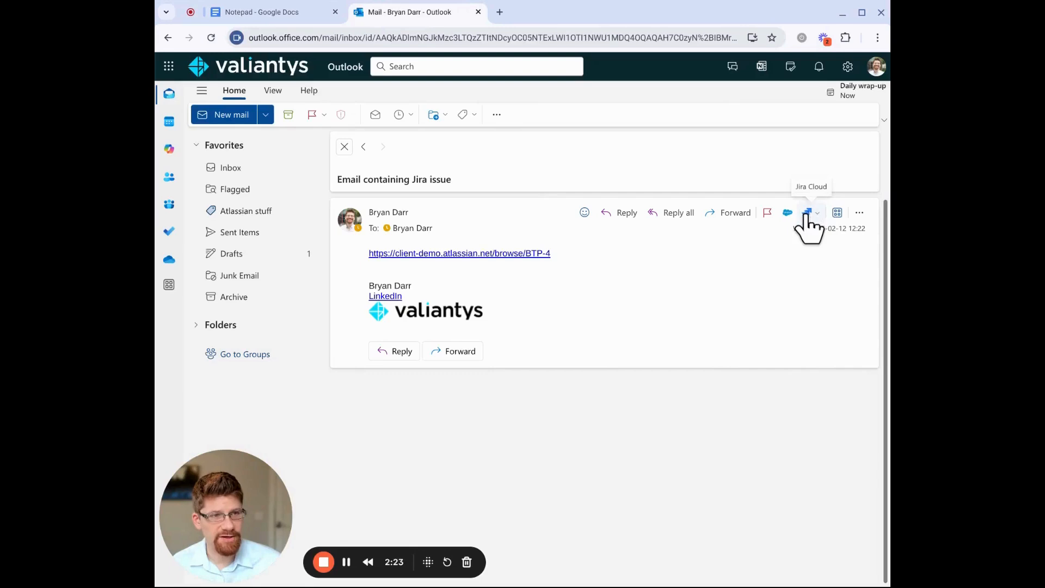
left_click(836, 212)
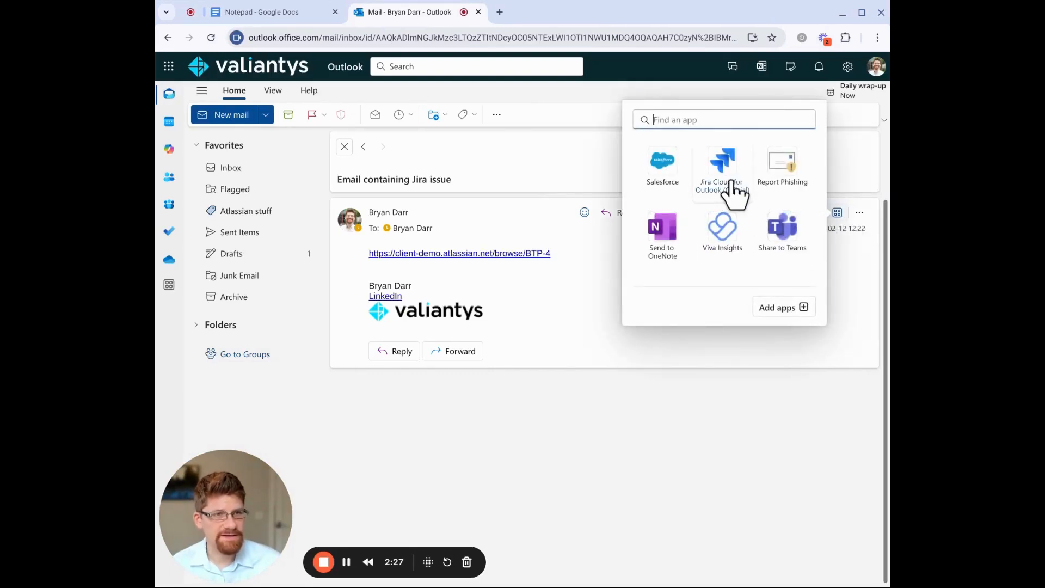
right_click(722, 166)
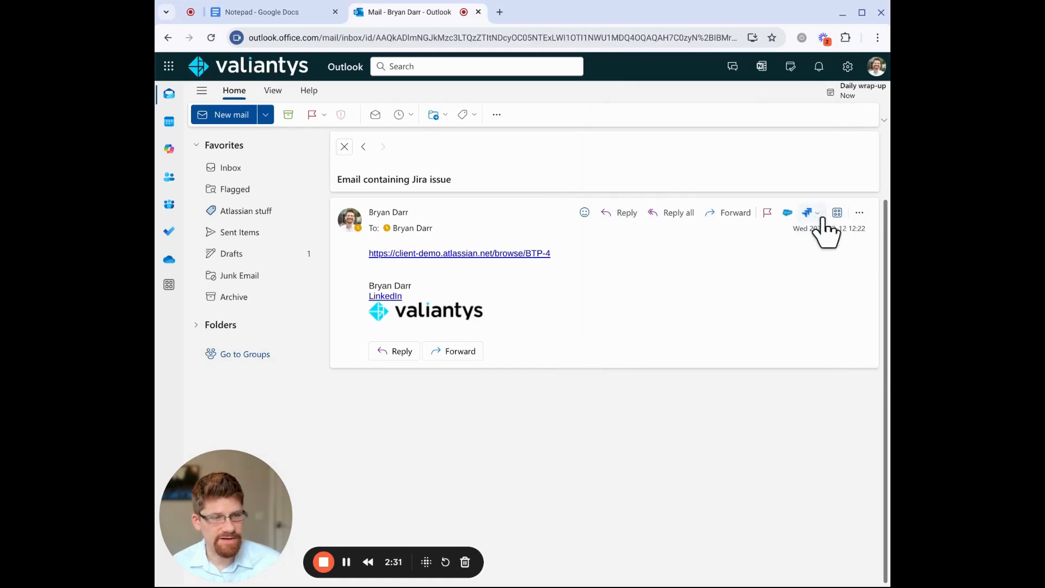
mouse_move(613, 220)
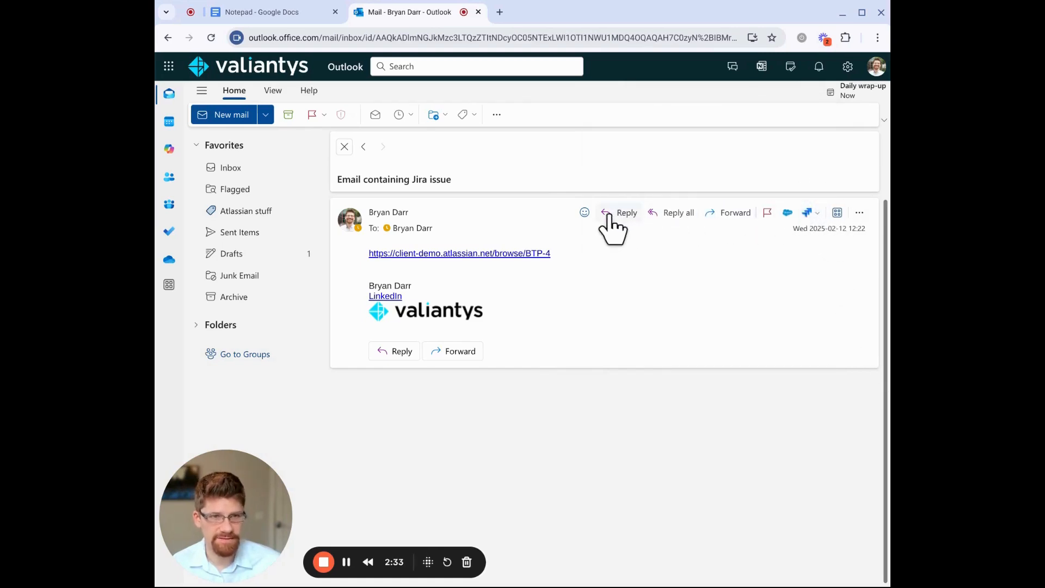
mouse_move(750, 233)
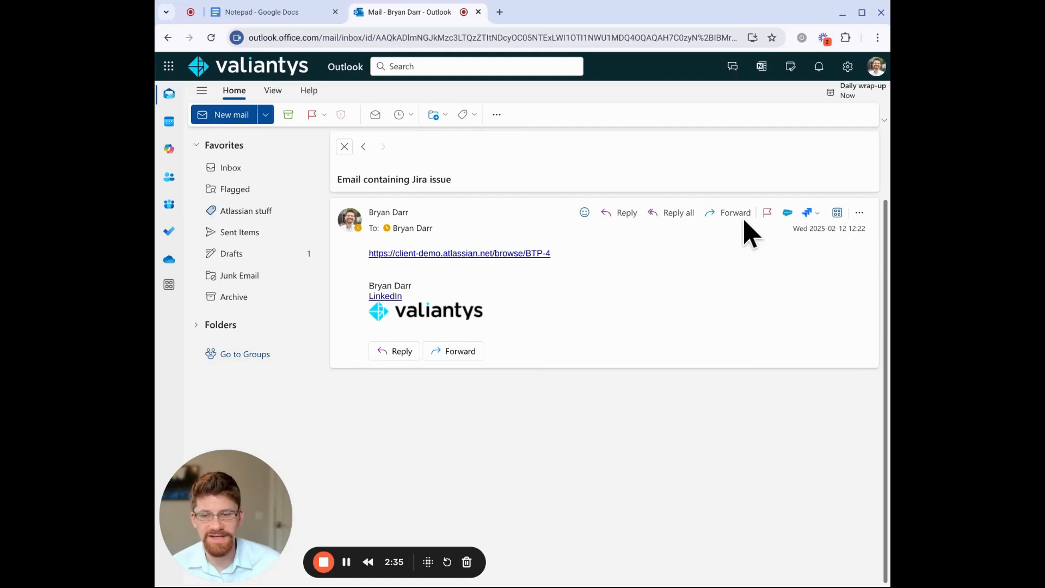
mouse_move(778, 292)
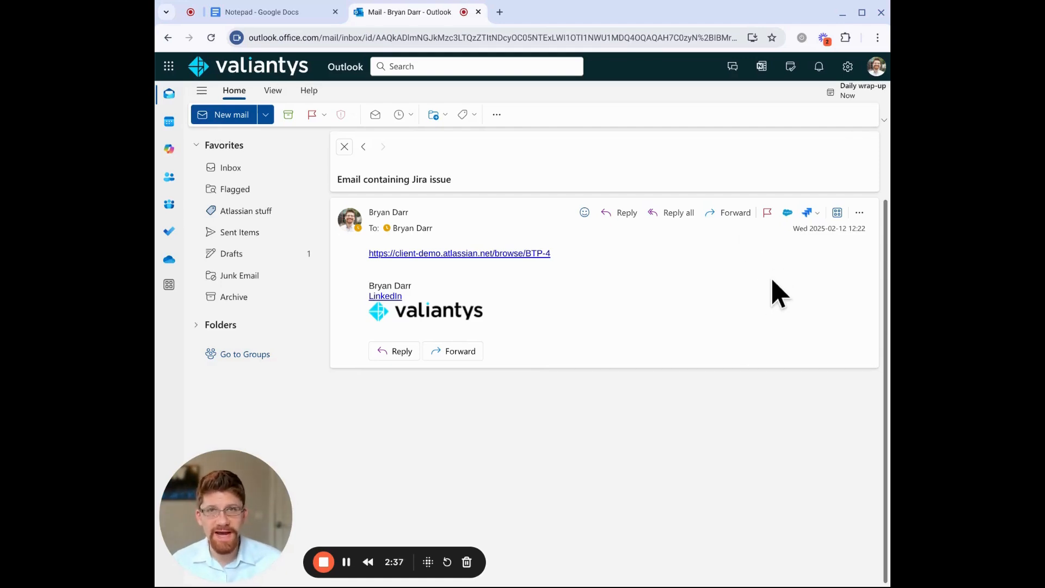
mouse_move(269, 35)
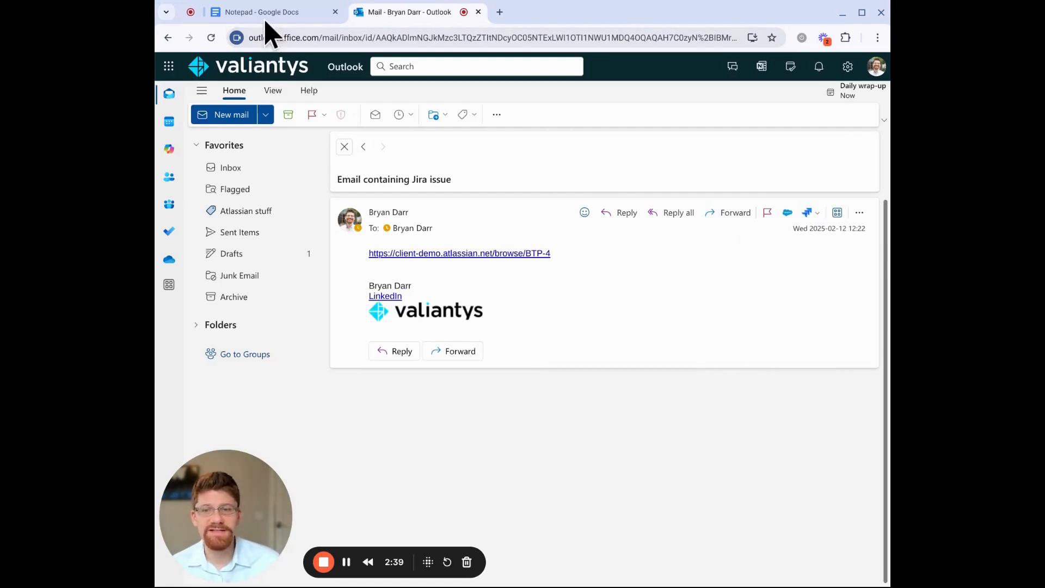
Step: Open the Jira Cloud add-in panel beside the Jira email, offering the connect option
left_click(262, 12)
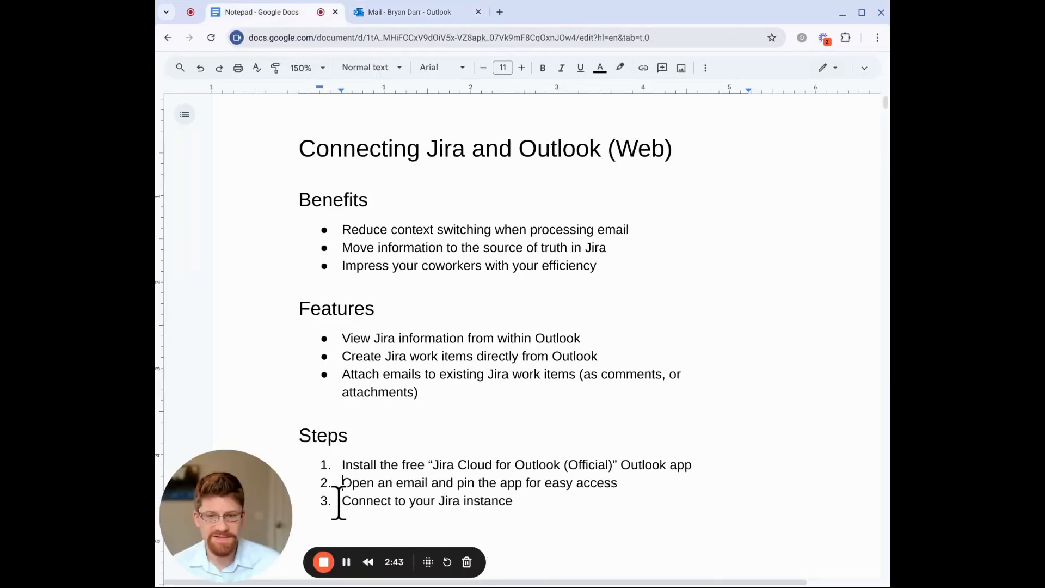
left_click(408, 12)
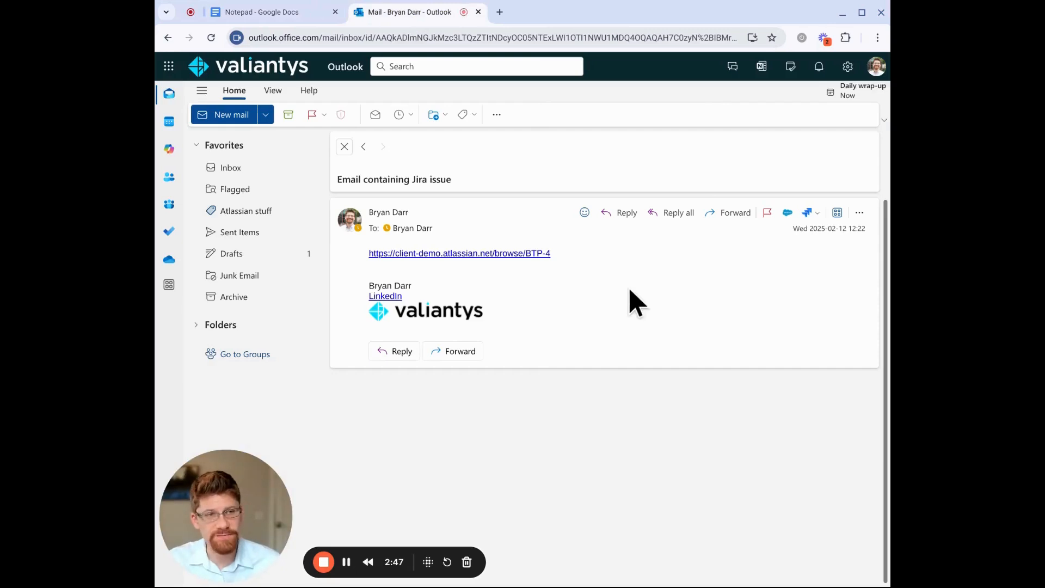
left_click(807, 212)
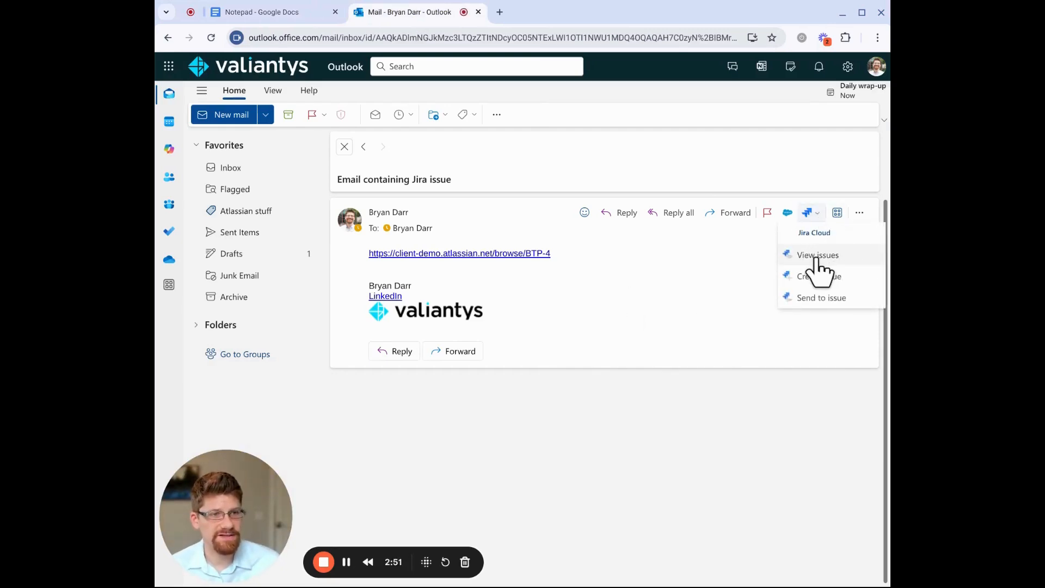
left_click(818, 254)
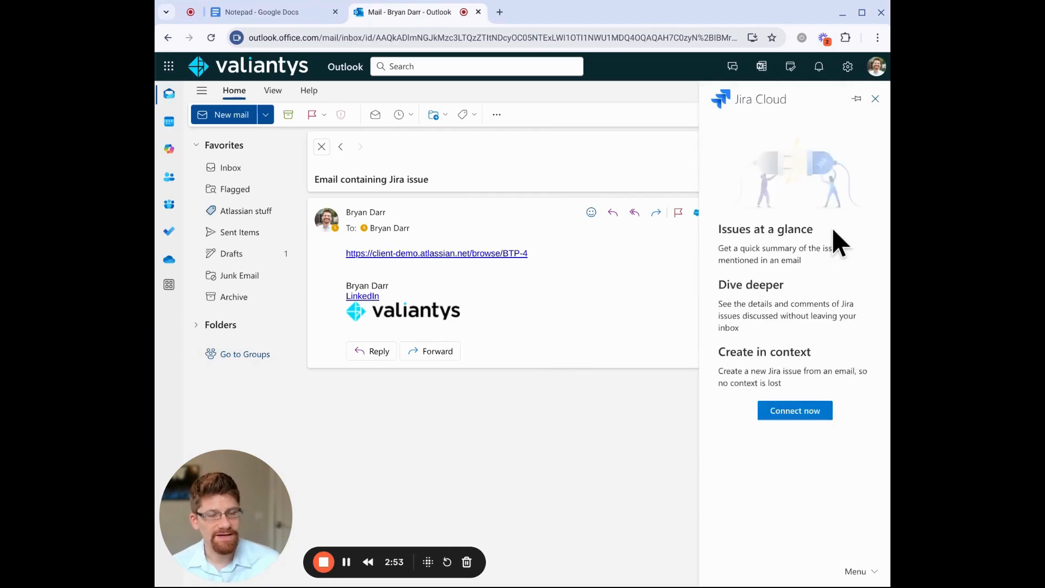
mouse_move(825, 440)
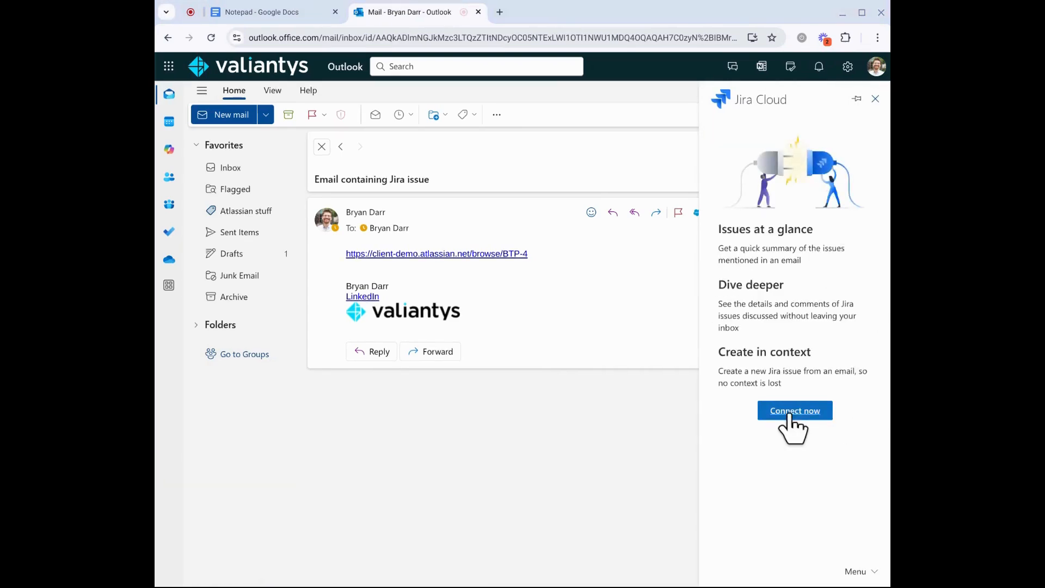
mouse_move(493, 386)
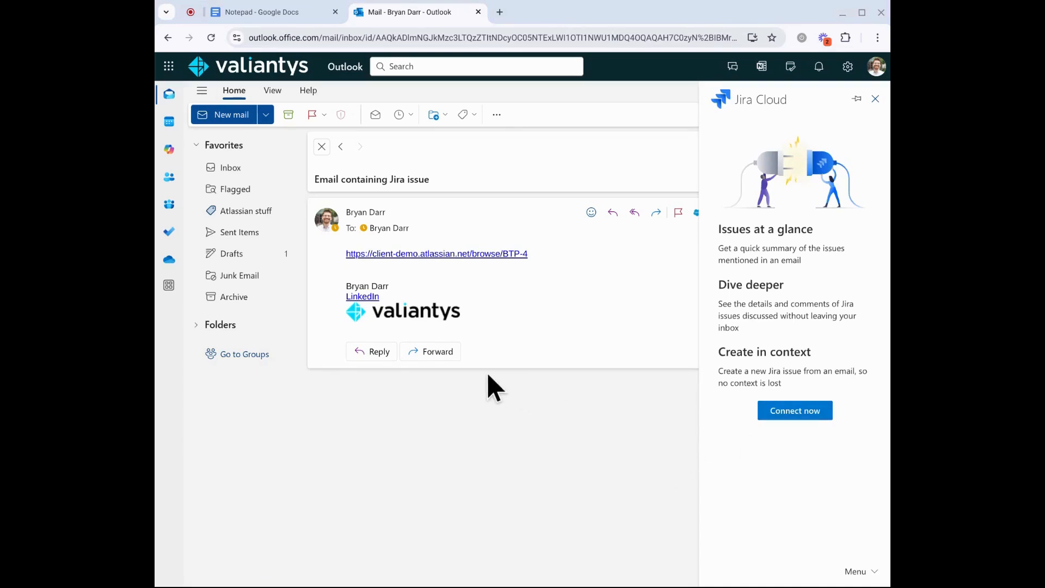
mouse_move(486, 229)
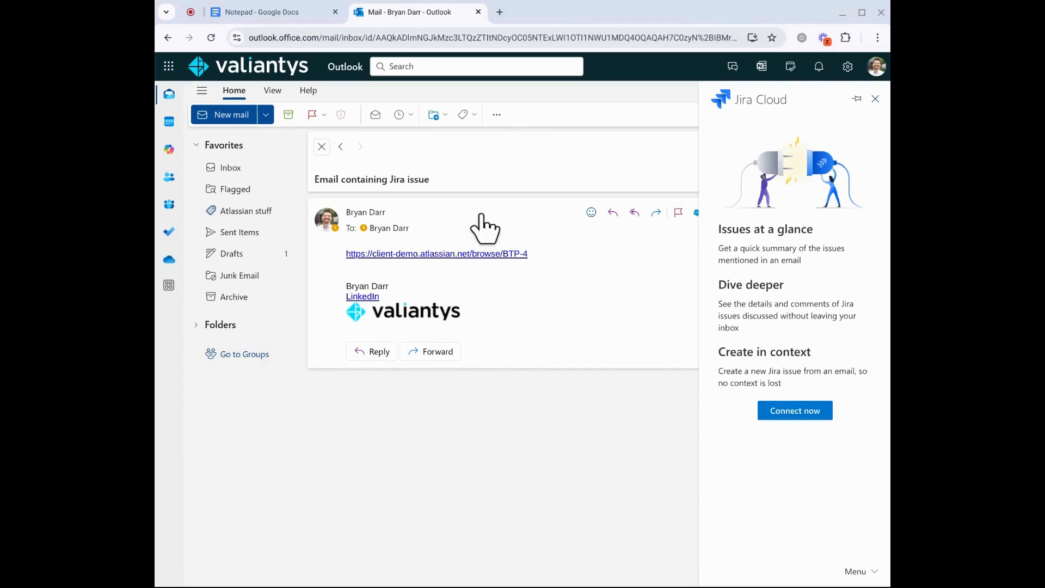
mouse_move(446, 380)
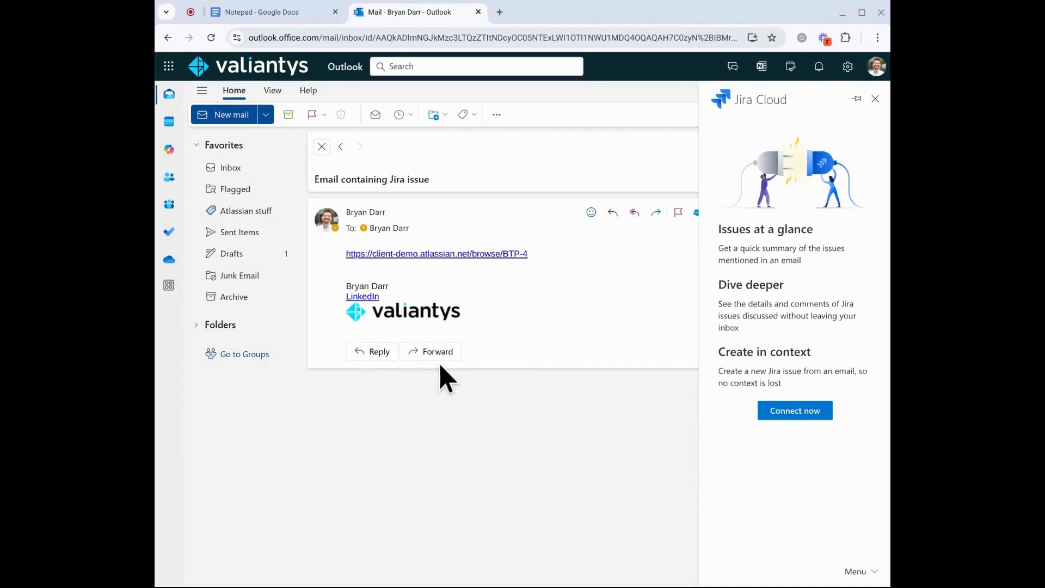
mouse_move(464, 384)
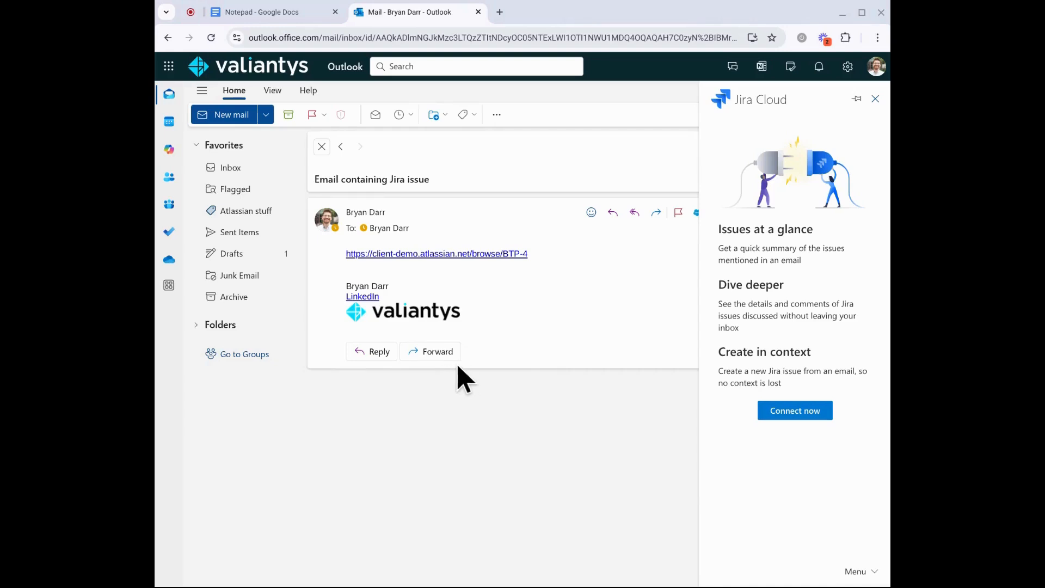
mouse_move(398, 456)
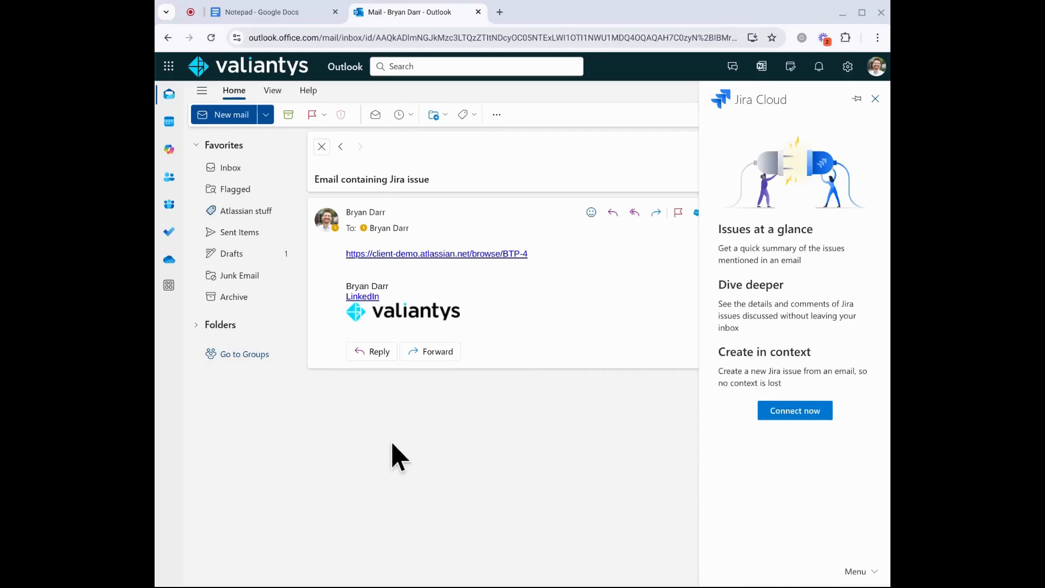
mouse_move(635, 450)
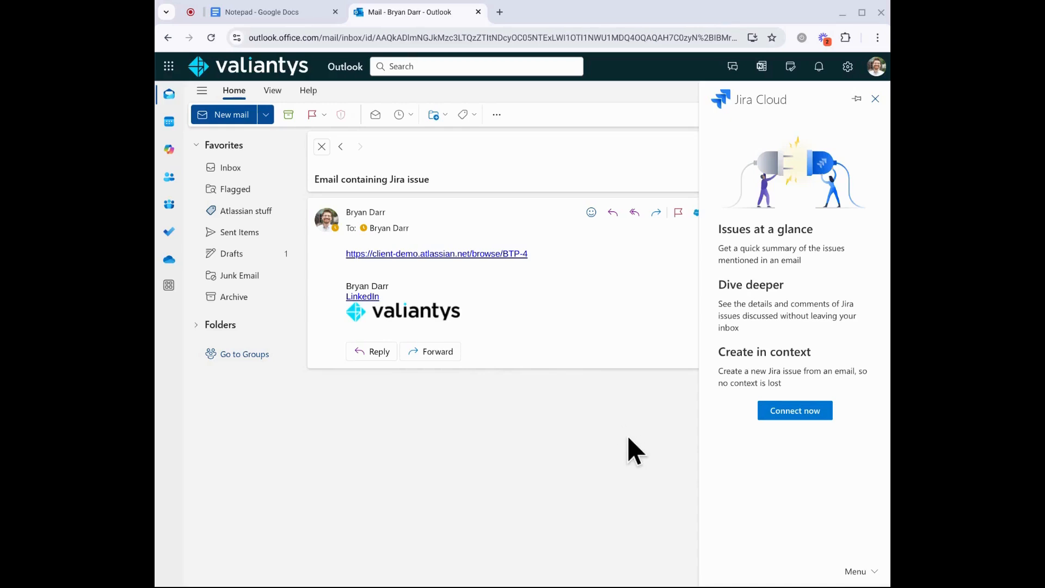
mouse_move(577, 311)
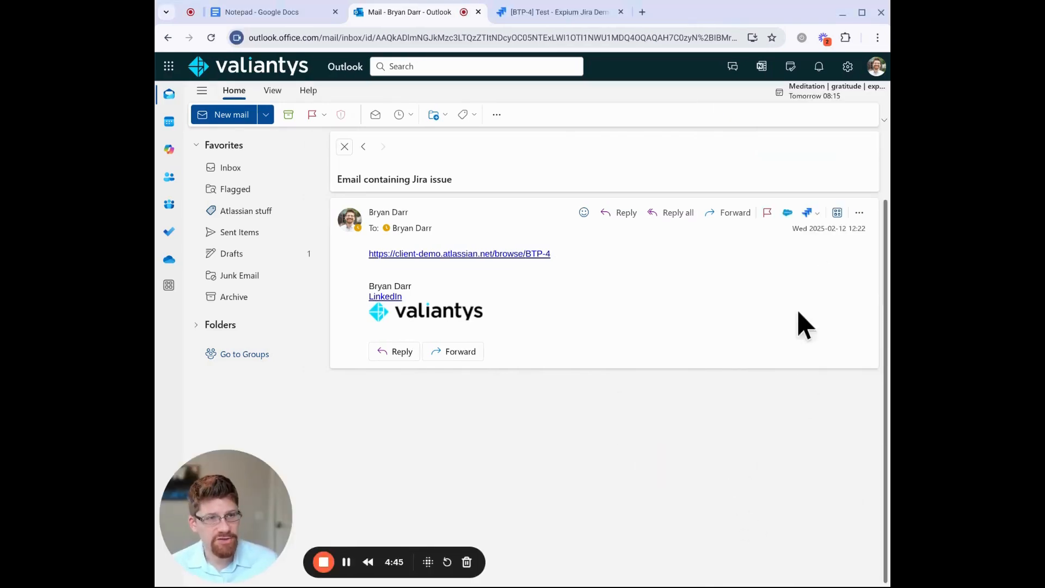
Step: Choose View issues from the Jira Cloud toolbar menu to list issue BTP-42
left_click(807, 212)
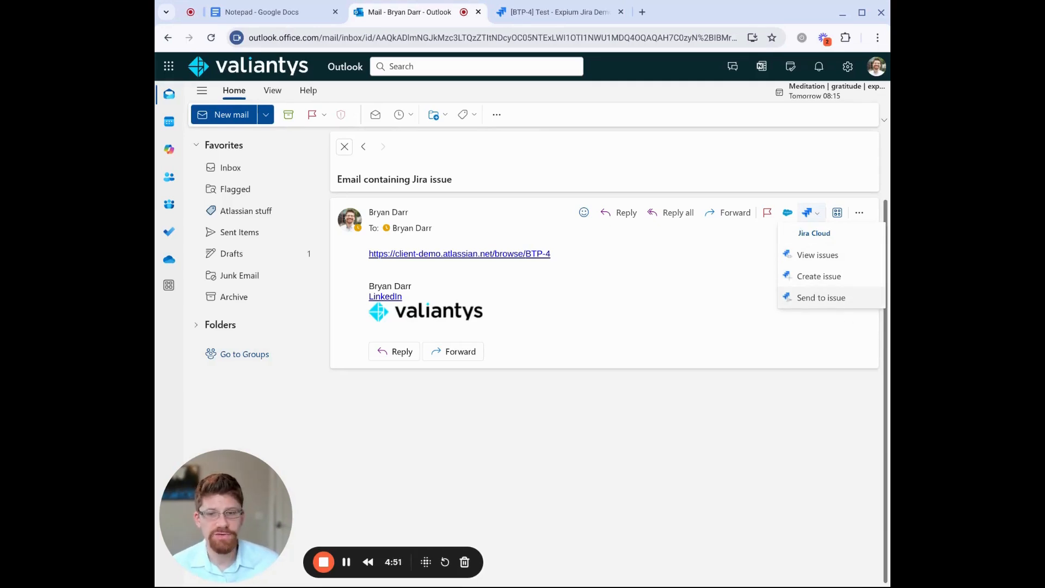
mouse_move(817, 255)
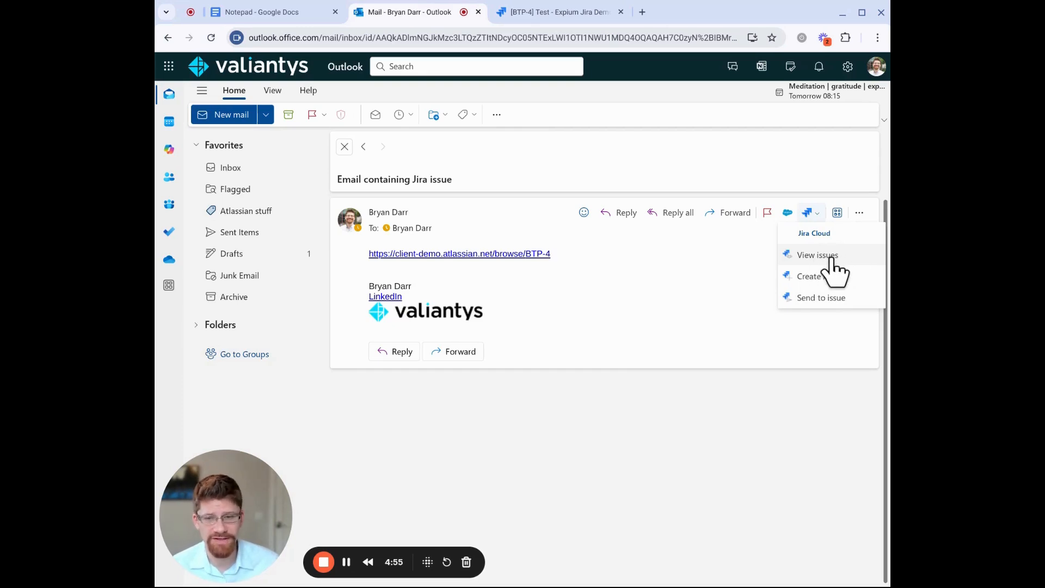
mouse_move(370, 270)
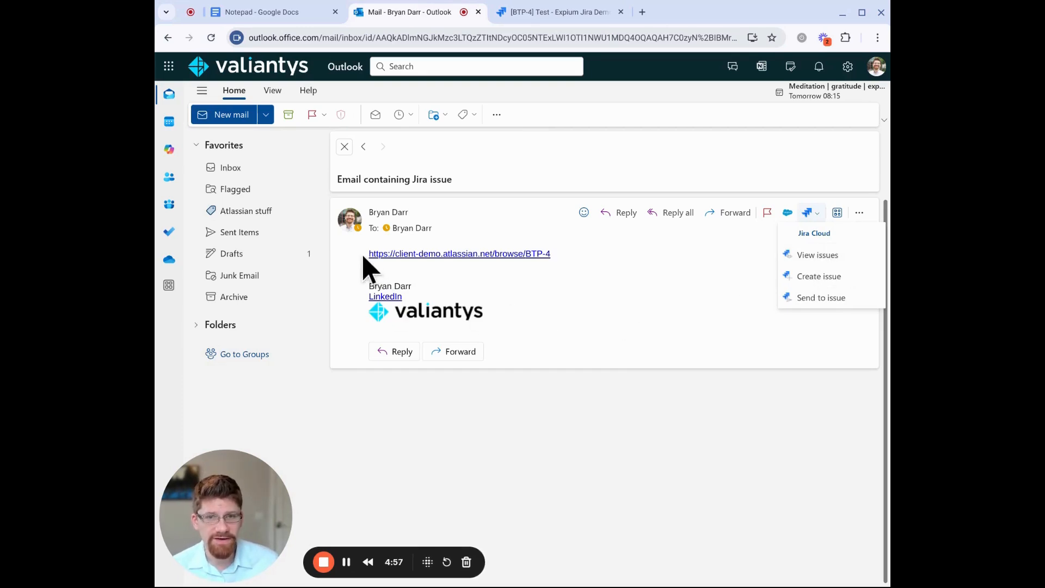
mouse_move(726, 310)
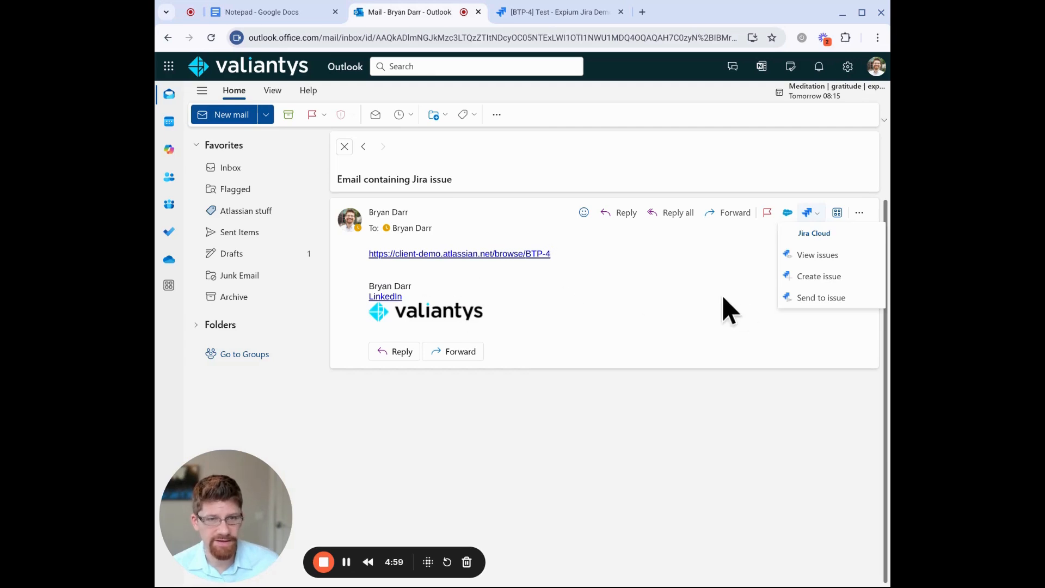
left_click(818, 255)
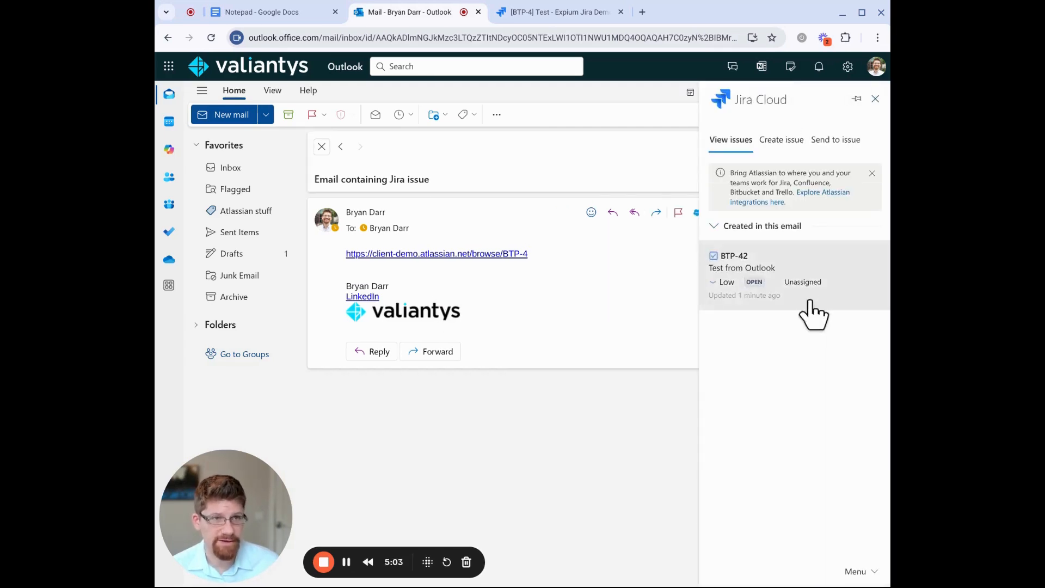
mouse_move(719, 313)
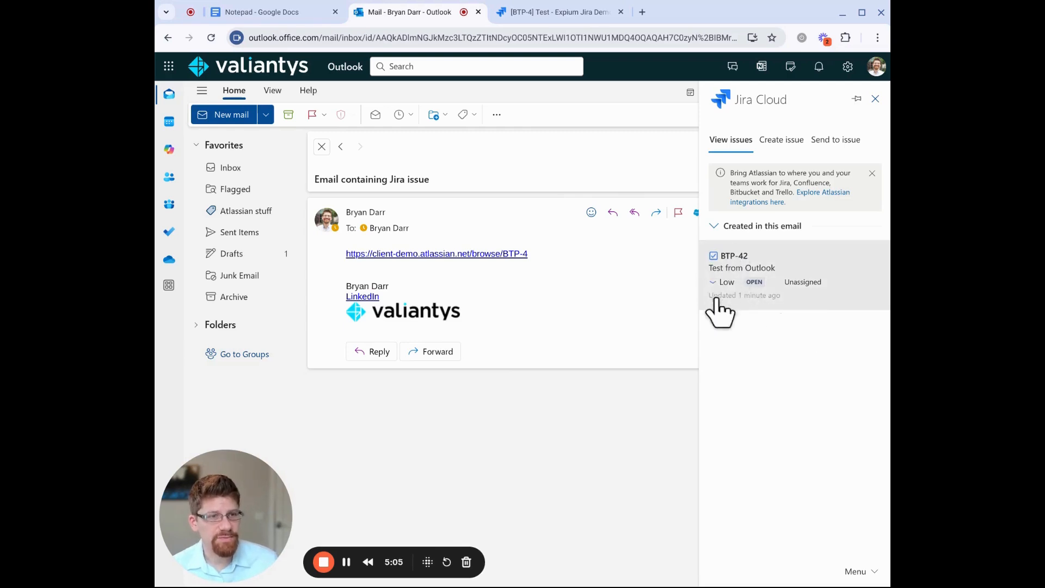
mouse_move(740, 270)
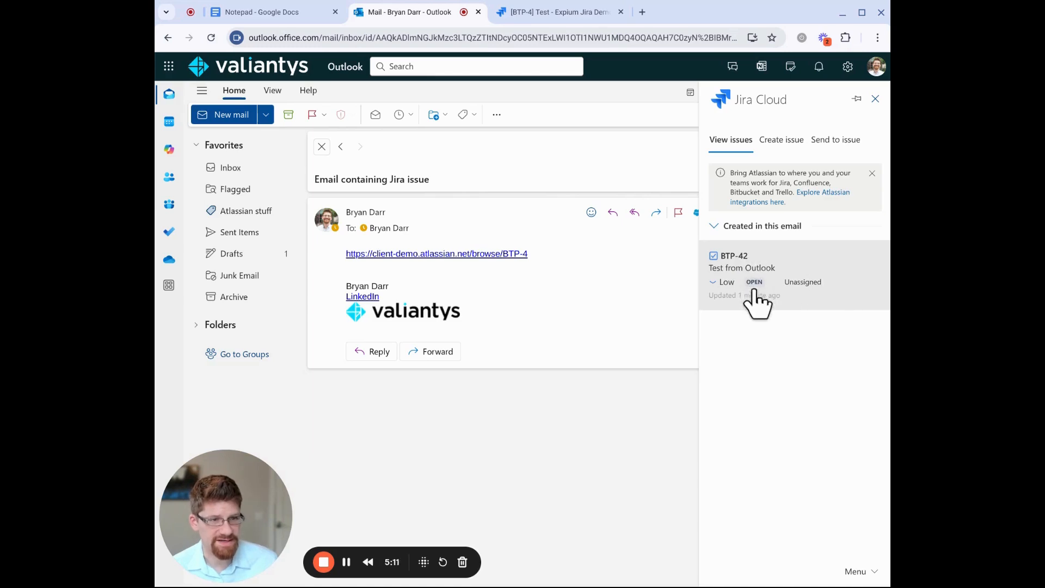
mouse_move(750, 274)
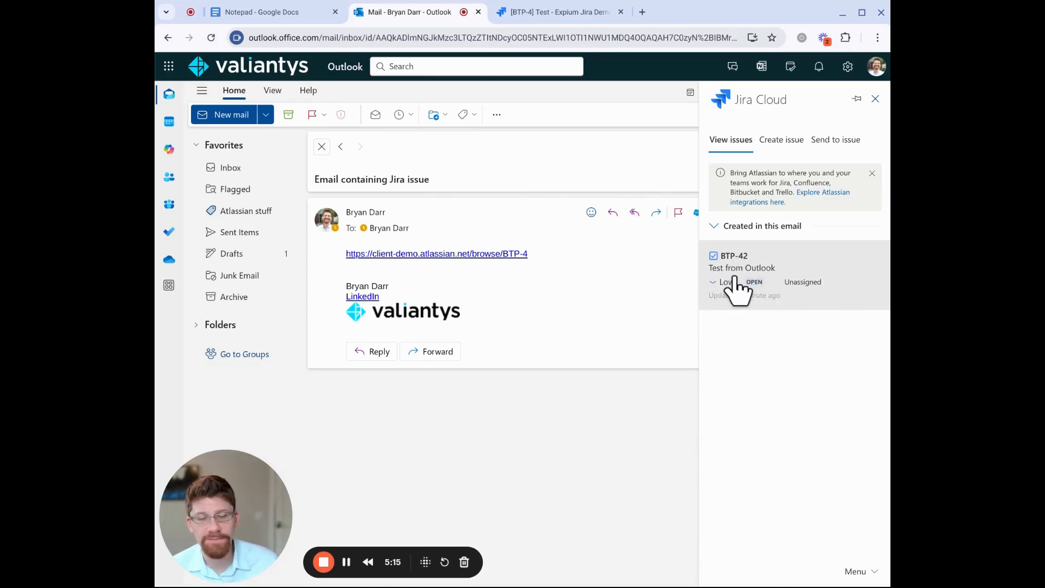
mouse_move(794, 160)
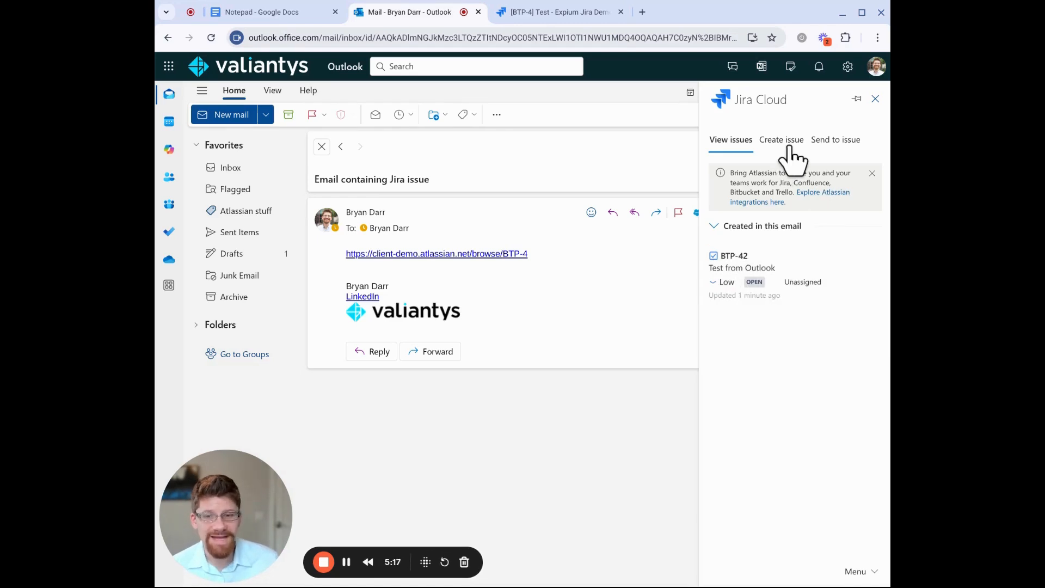
Step: Create Jira issue 'Test from Outlook' from the email with the email attached
left_click(781, 139)
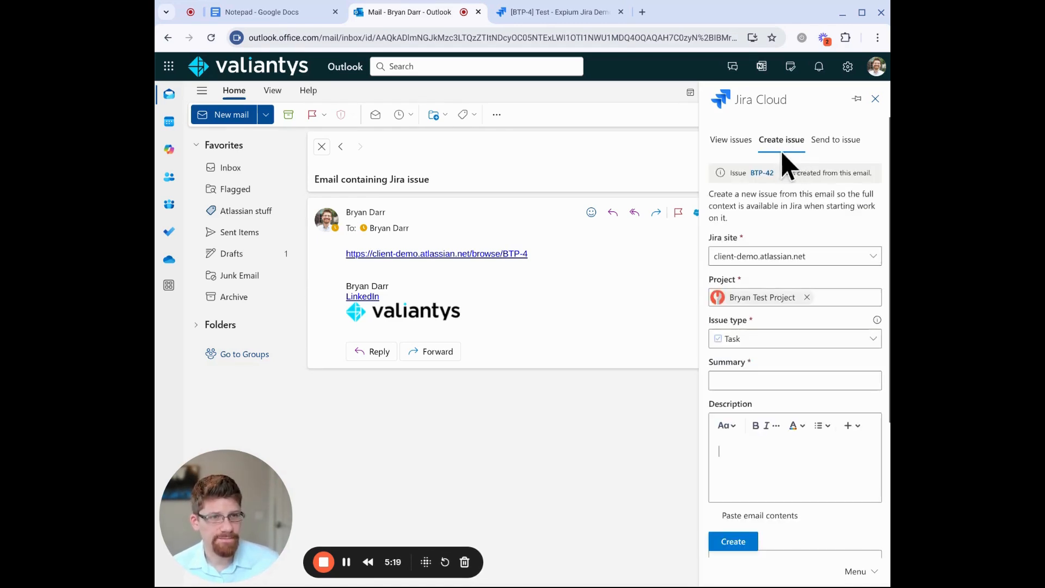
mouse_move(756, 314)
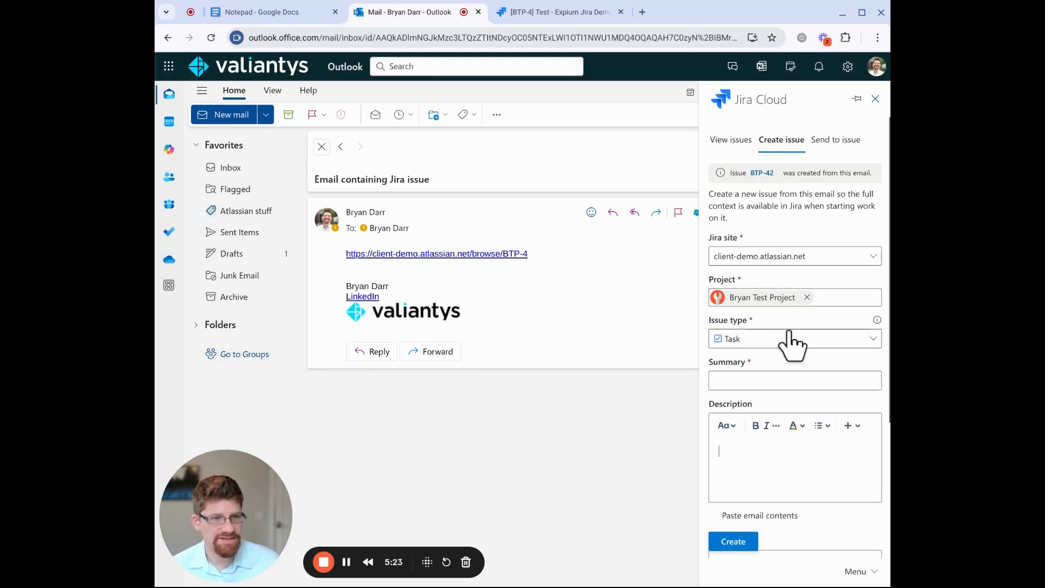
left_click(794, 380)
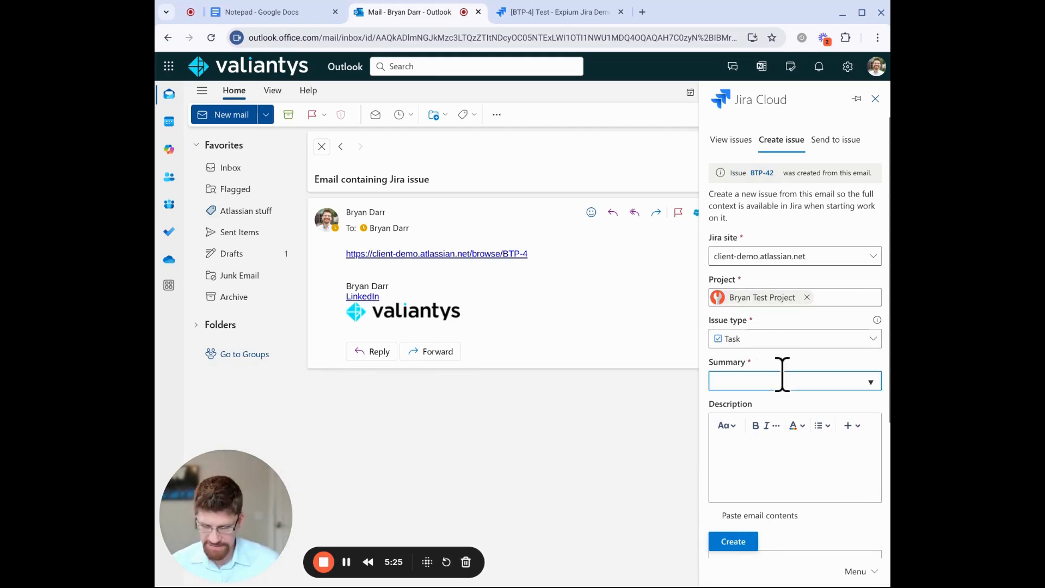
type("Test from Outlook")
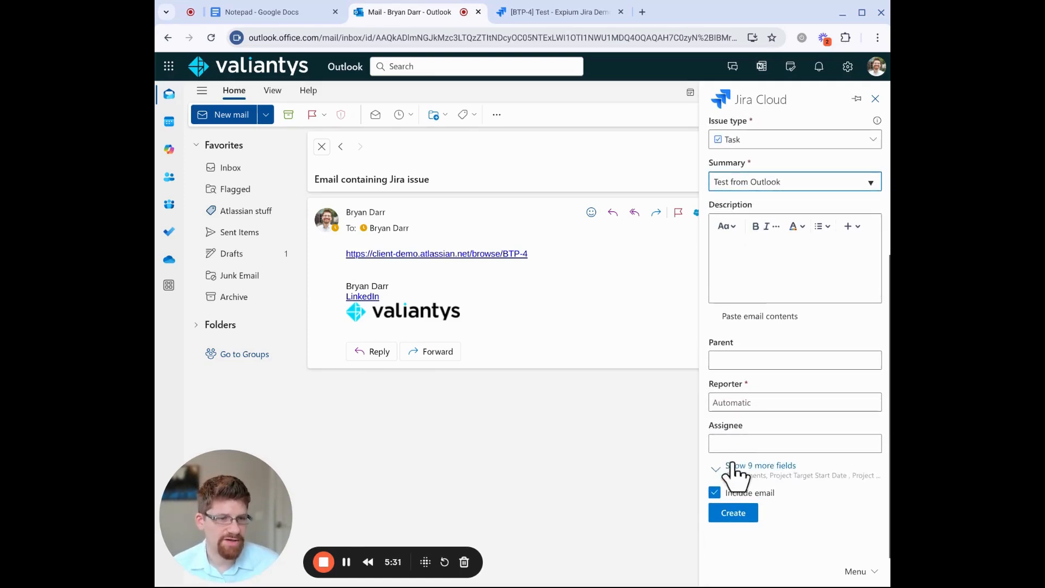
left_click(761, 464)
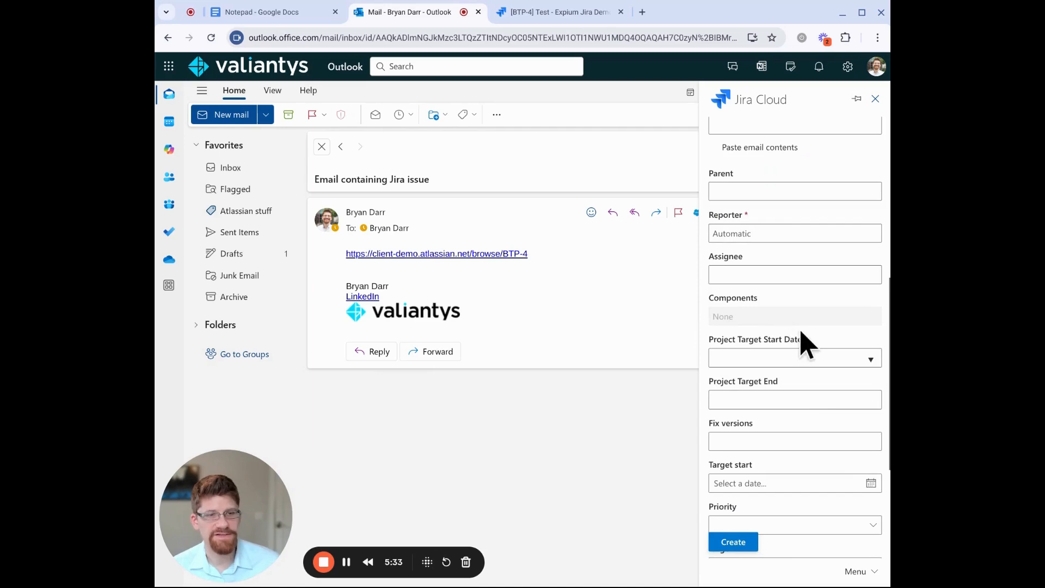
scroll("down", 3)
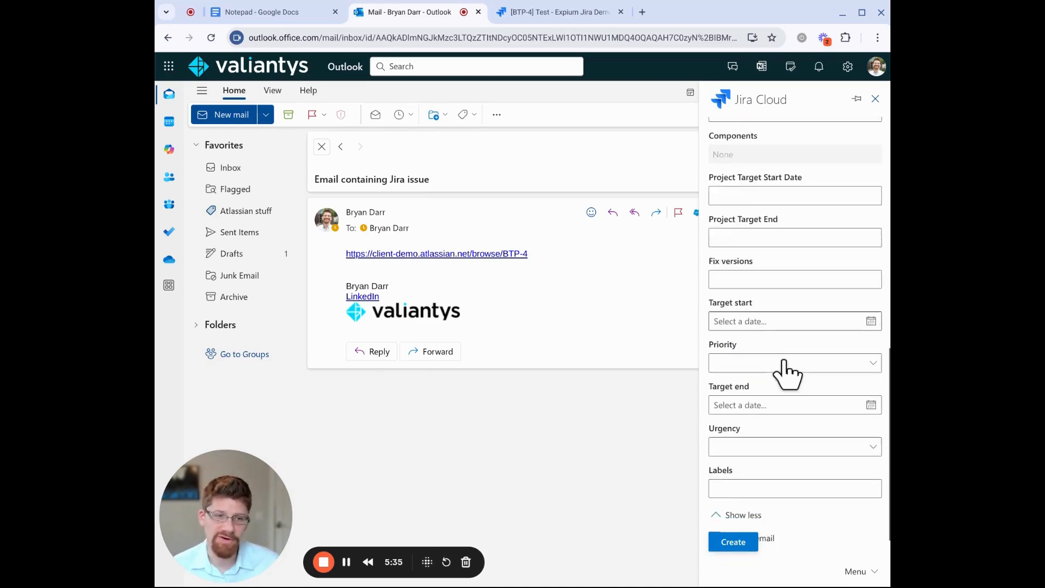
scroll("down", 3)
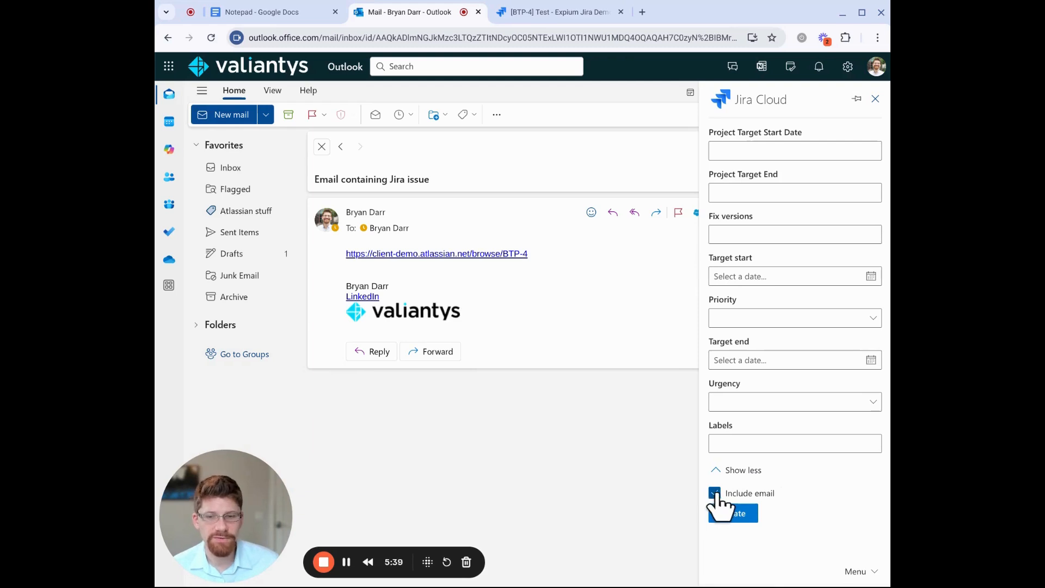
left_click(731, 513)
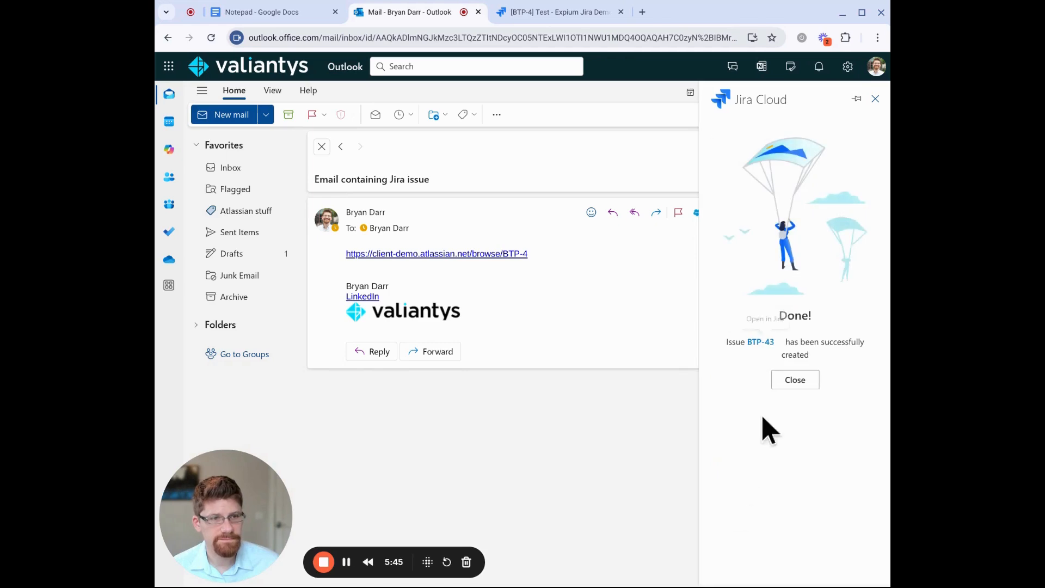
left_click(761, 340)
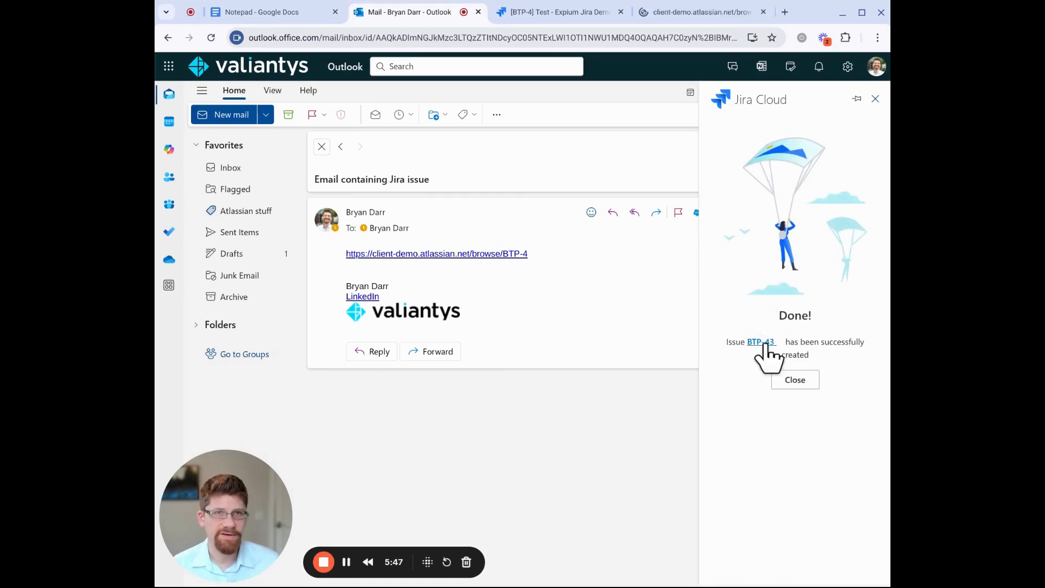
Step: Open the newly created issue BTP-43 from the Done confirmation
left_click(759, 341)
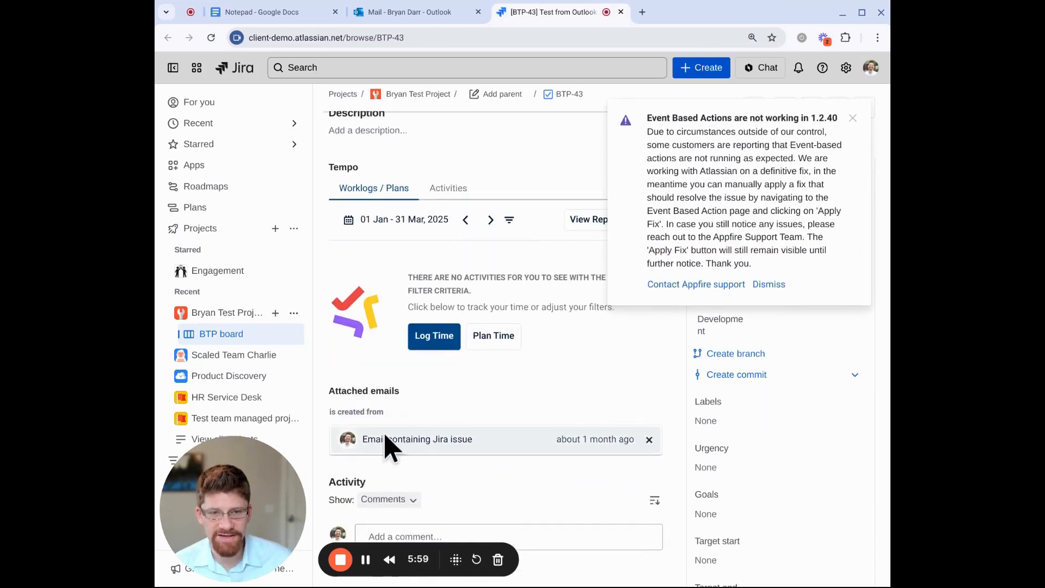
mouse_move(406, 440)
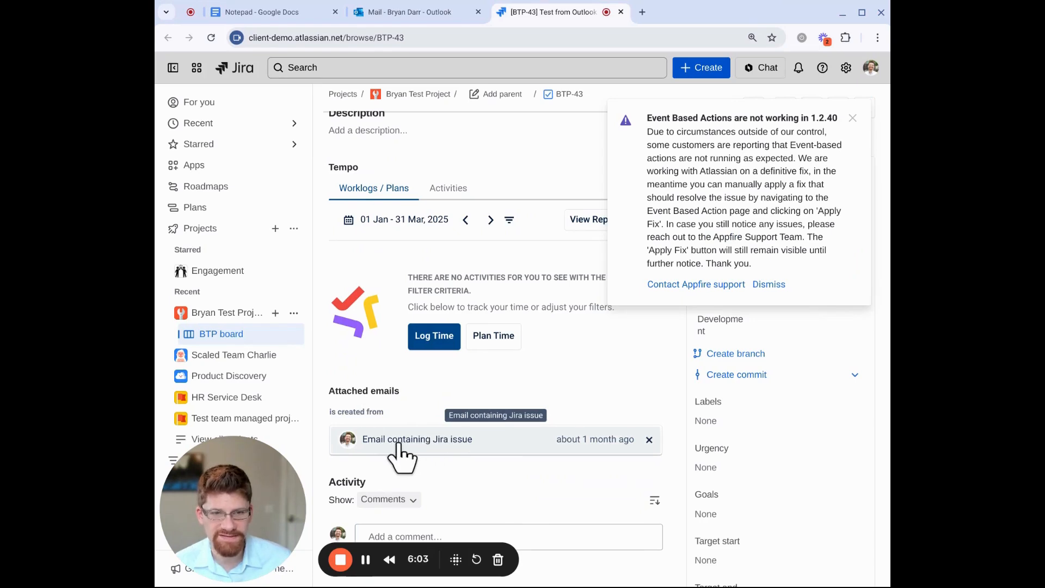
mouse_move(553, 464)
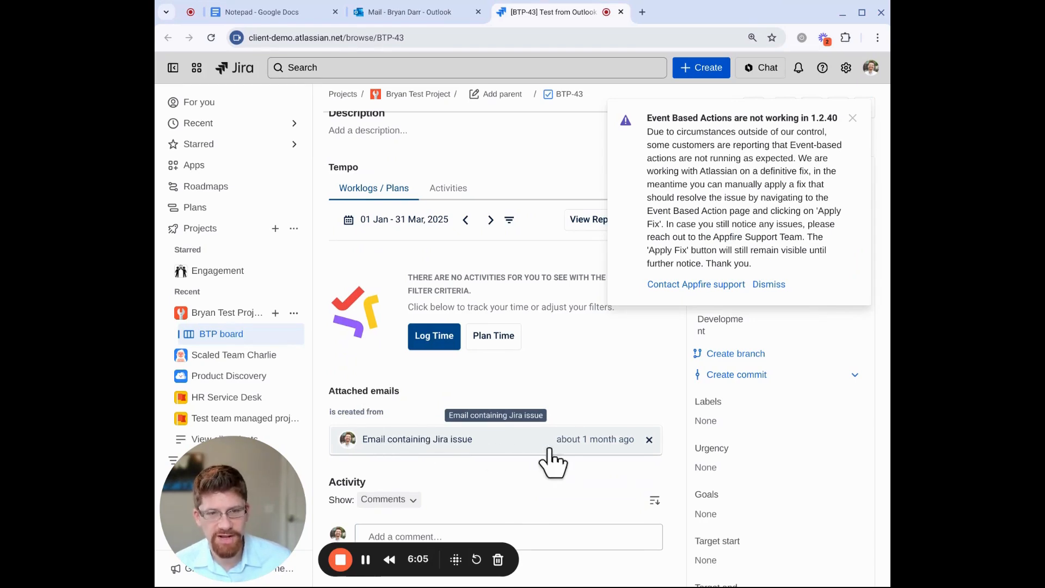
mouse_move(597, 459)
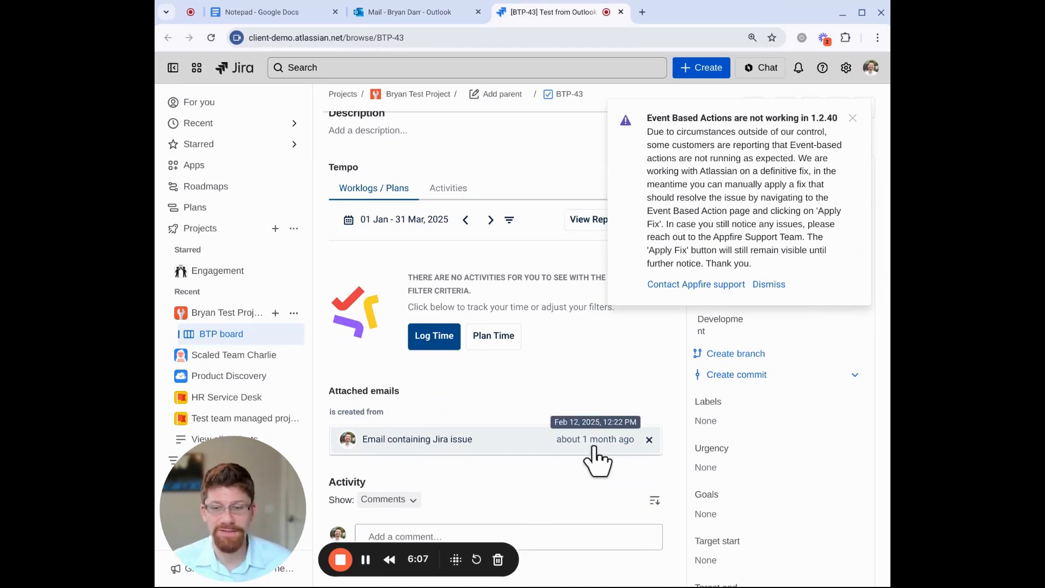
mouse_move(526, 457)
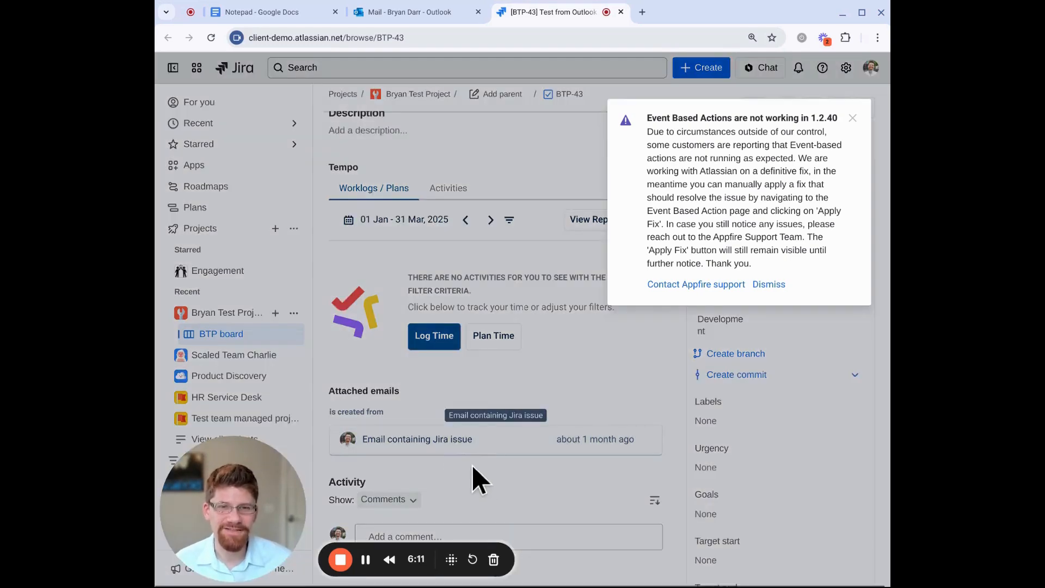
Step: Preview the email attached to BTP-43 and dismiss the Appfire warning notice
left_click(417, 438)
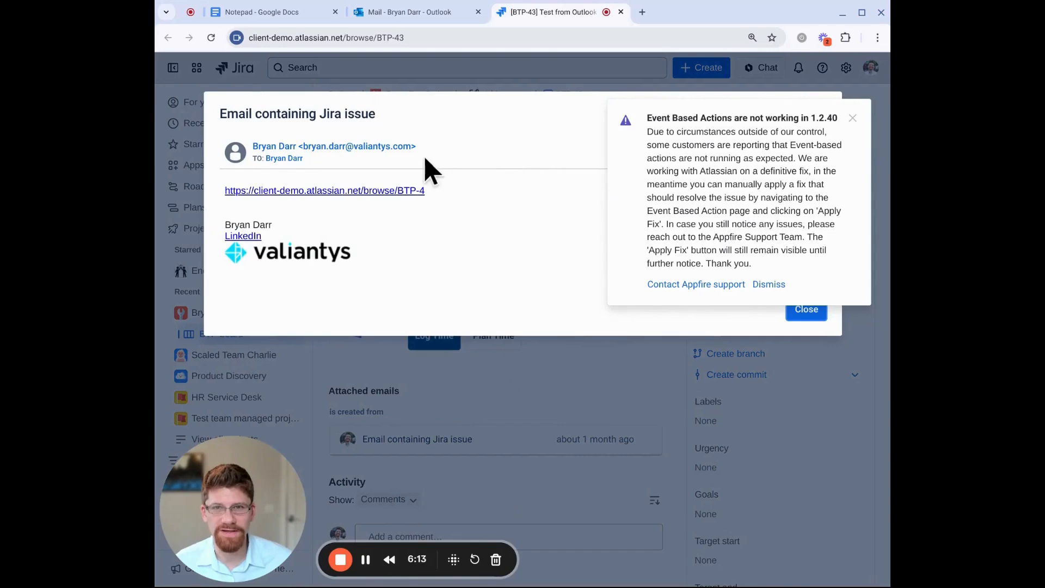
mouse_move(858, 130)
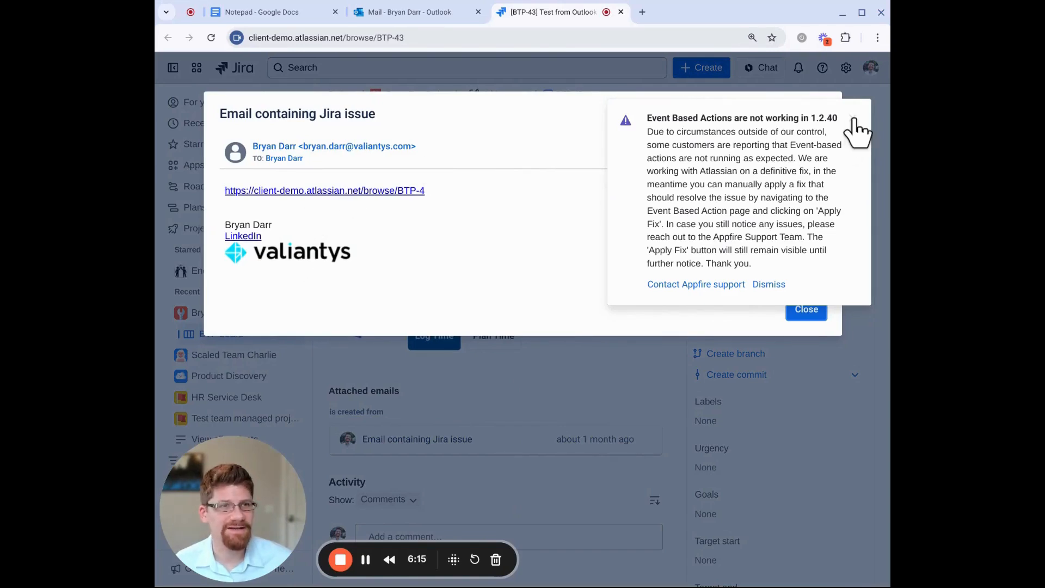
left_click(769, 284)
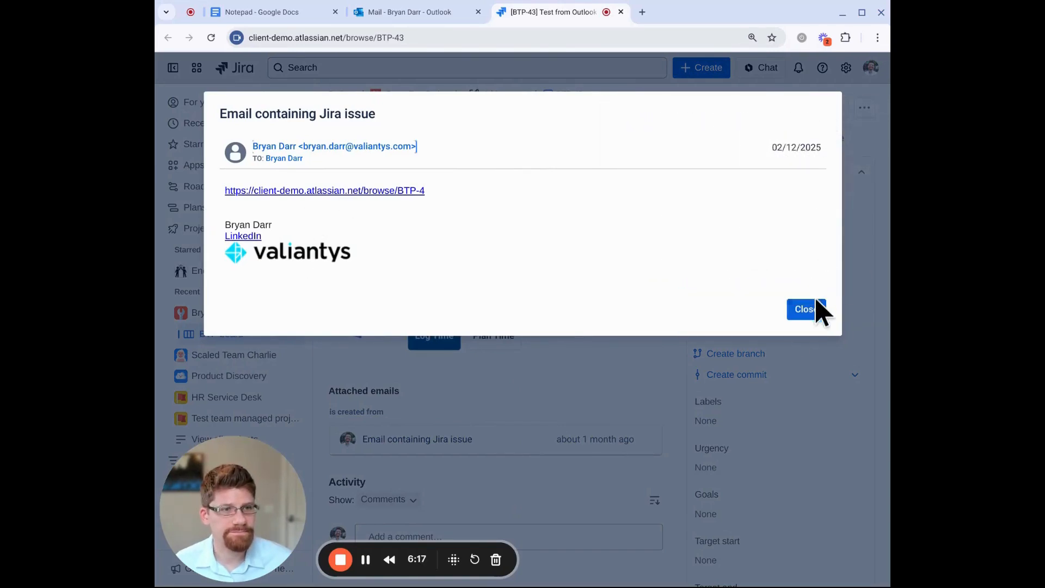
Step: Return to the inbox, open the work-details email and start sending it to a Jira issue
left_click(803, 308)
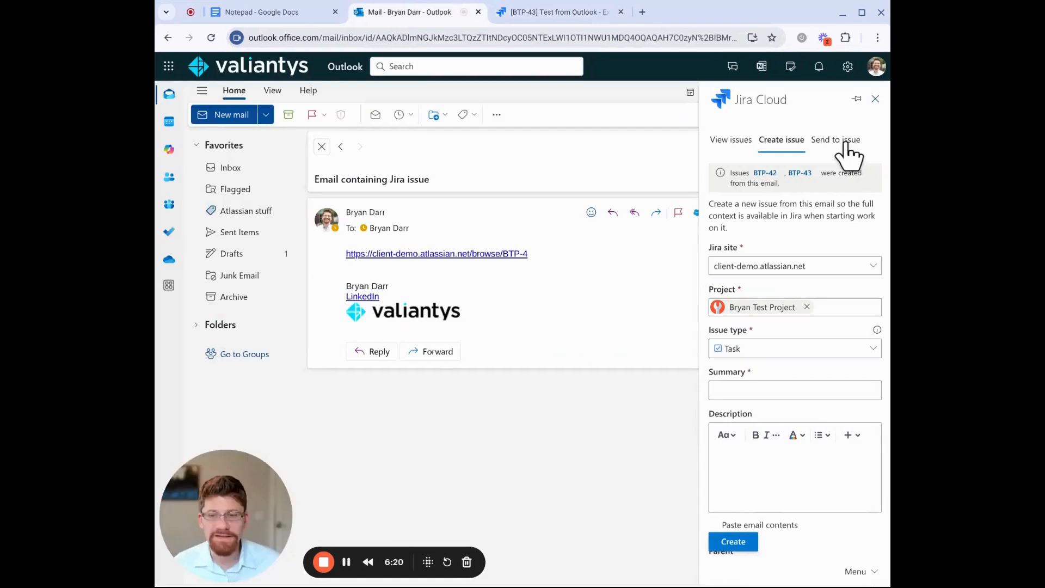
mouse_move(229, 168)
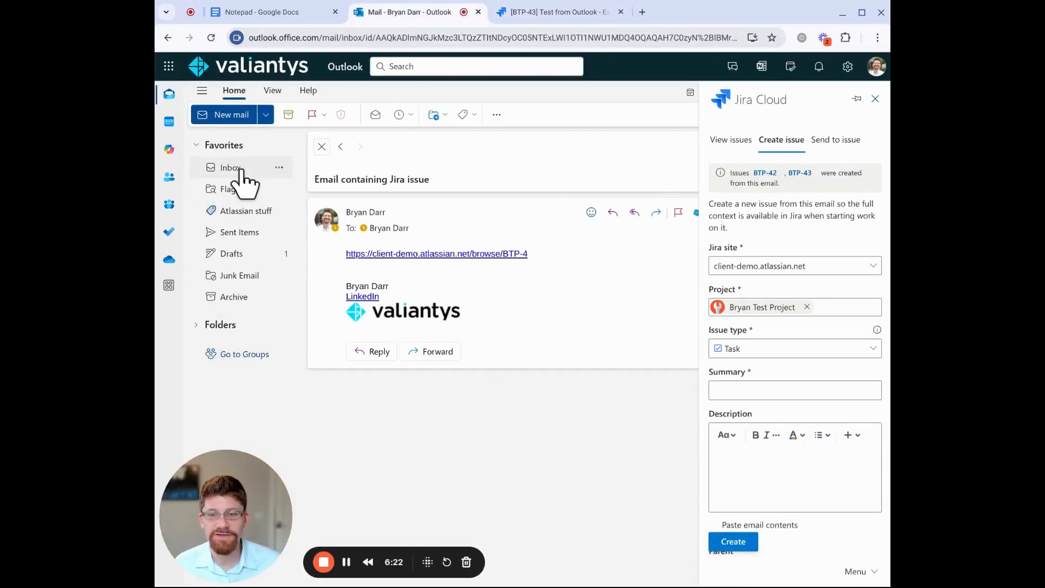
left_click(229, 168)
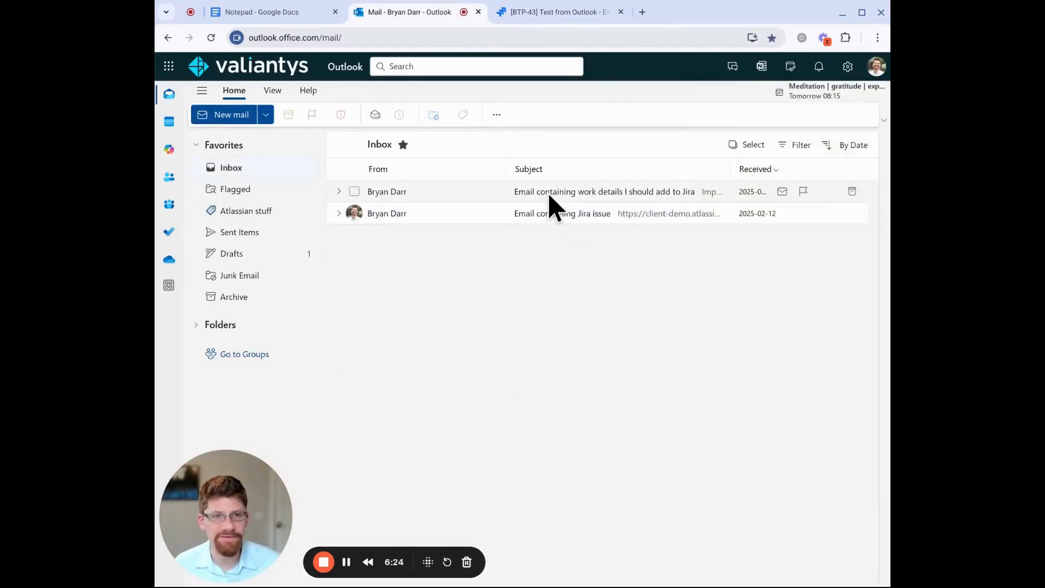
left_click(604, 192)
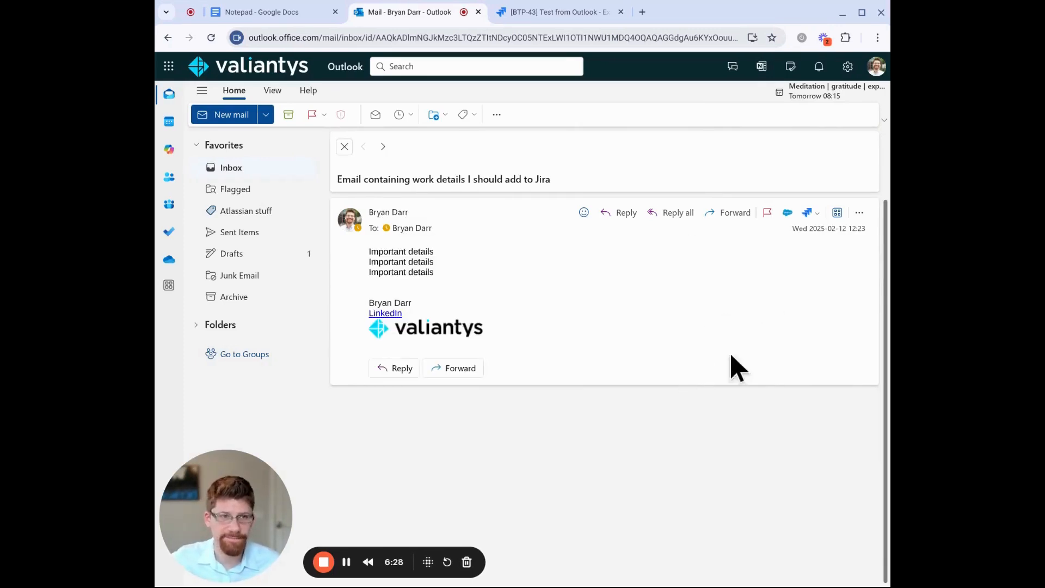
left_click(807, 212)
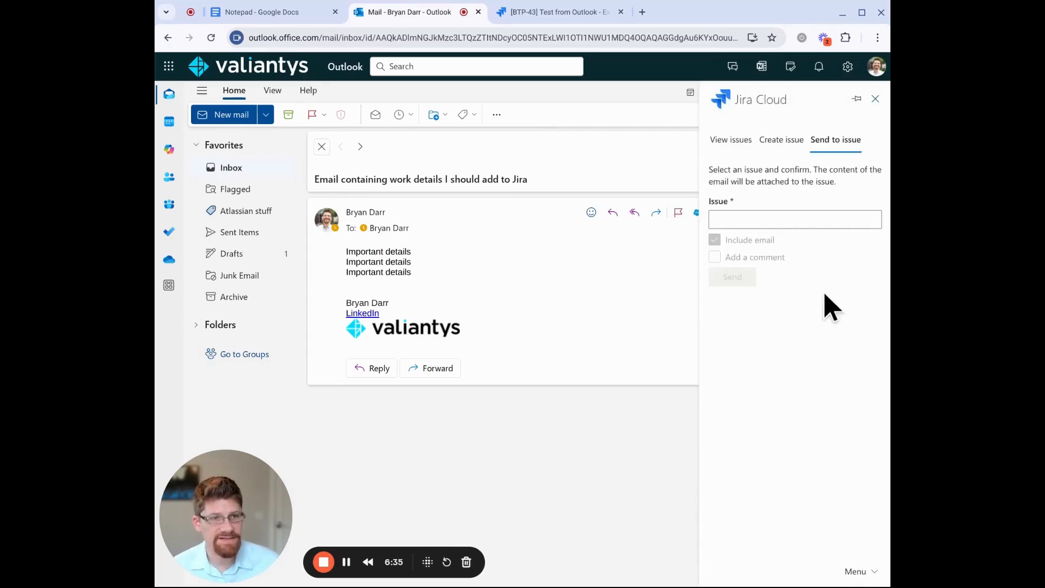
Step: Target BTP-43: Test from Outlook, turn off Include email and enable Add a comment
left_click(795, 218)
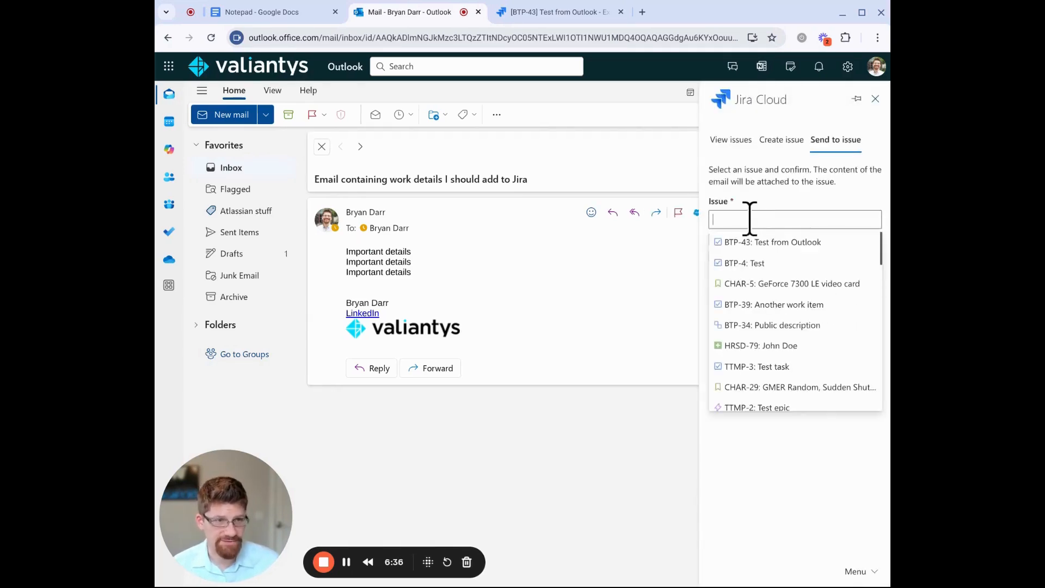
mouse_move(753, 262)
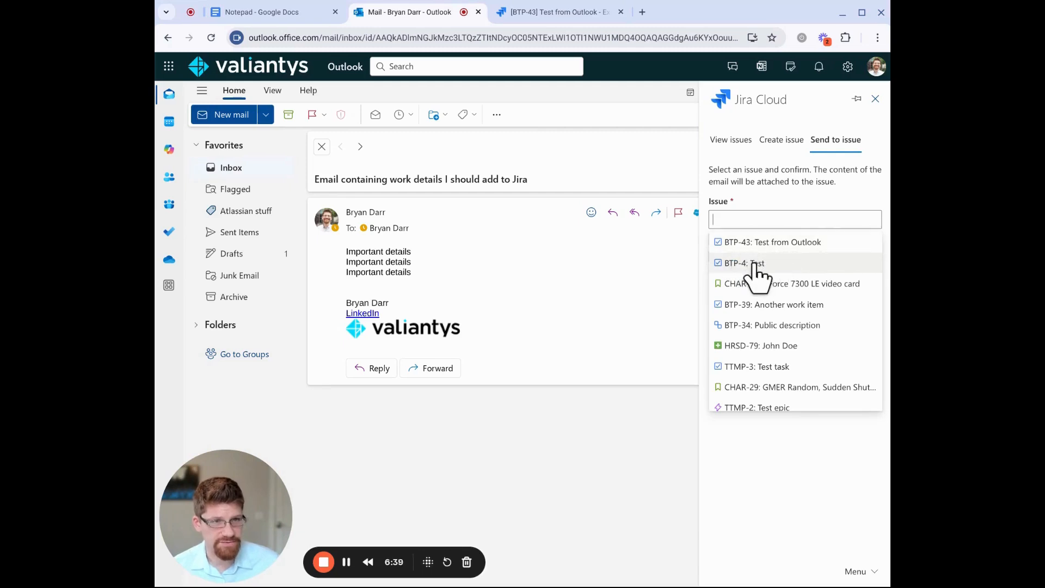
left_click(773, 241)
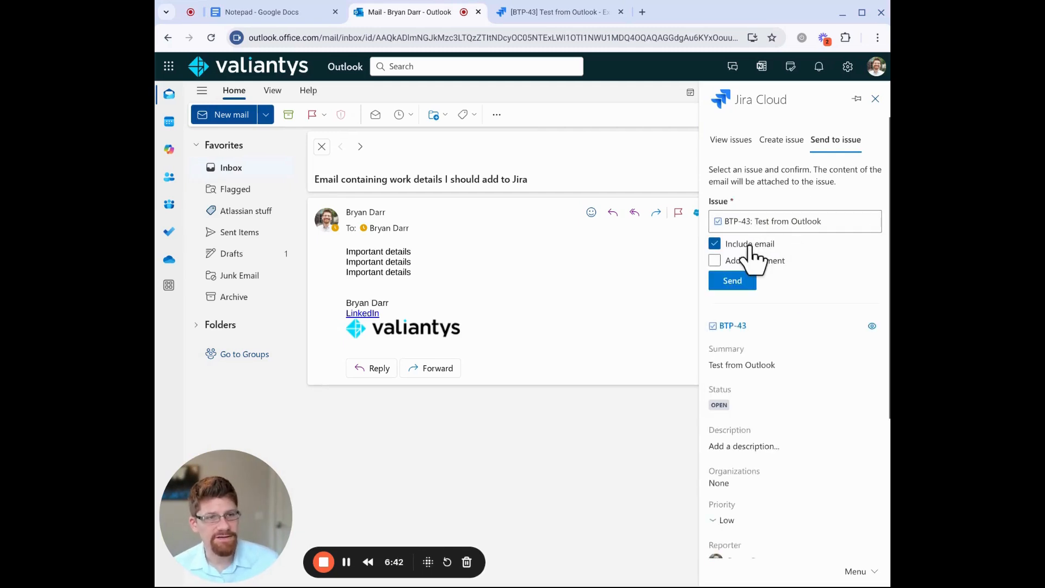
left_click(714, 261)
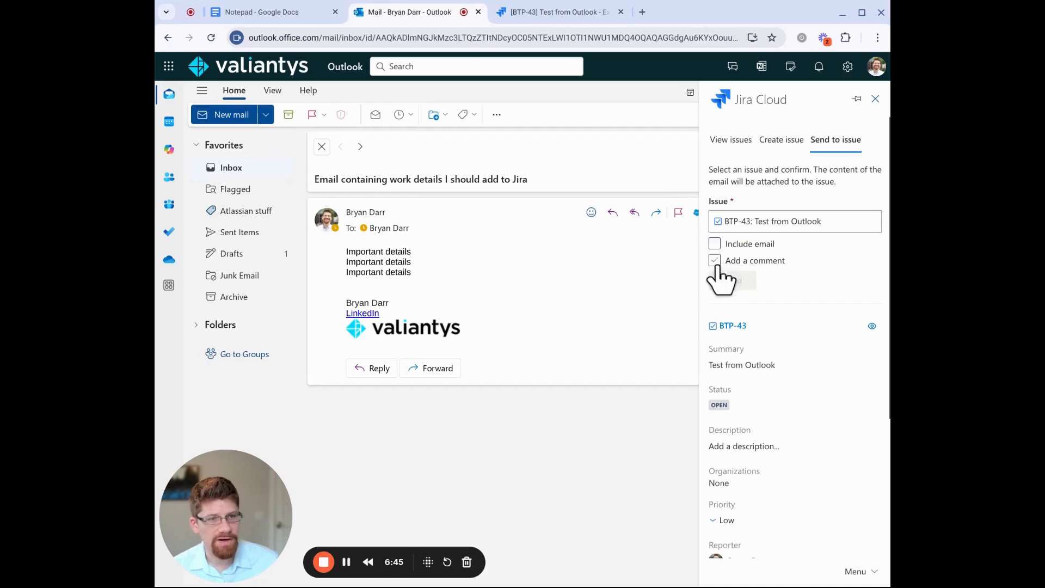
left_click(714, 261)
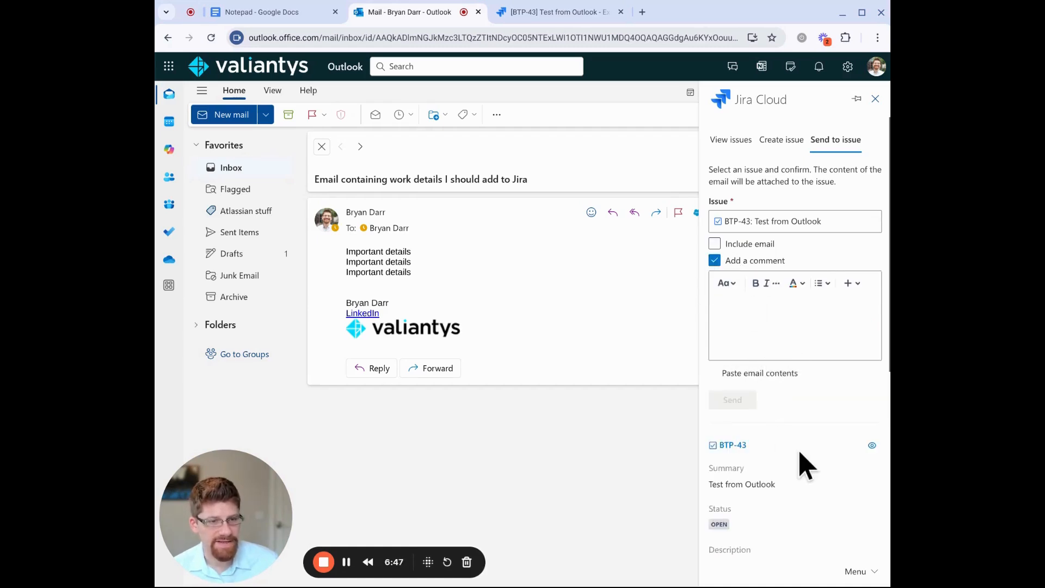
left_click(766, 314)
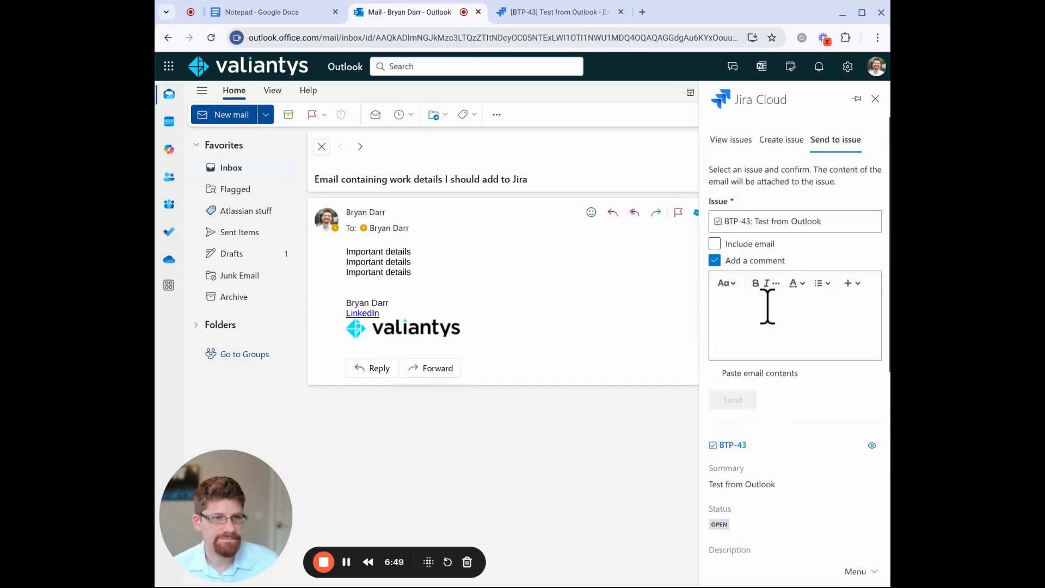
mouse_move(758, 372)
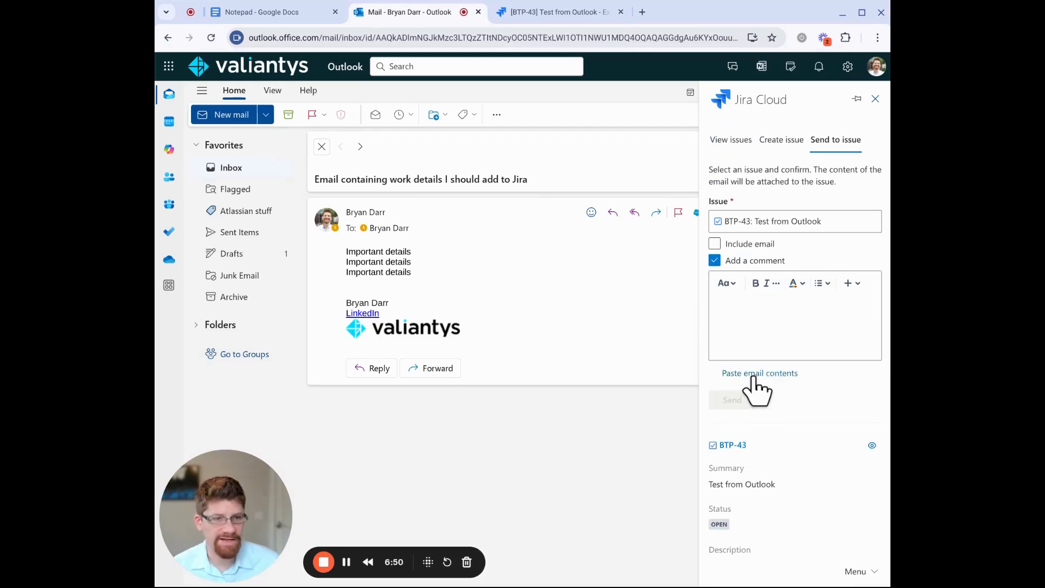
mouse_move(800, 343)
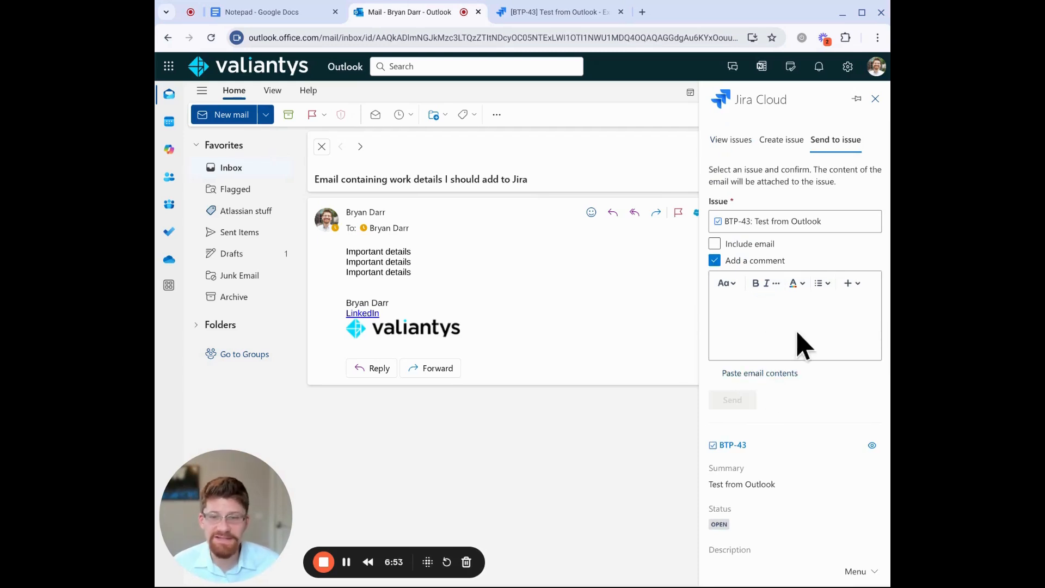
mouse_move(797, 333)
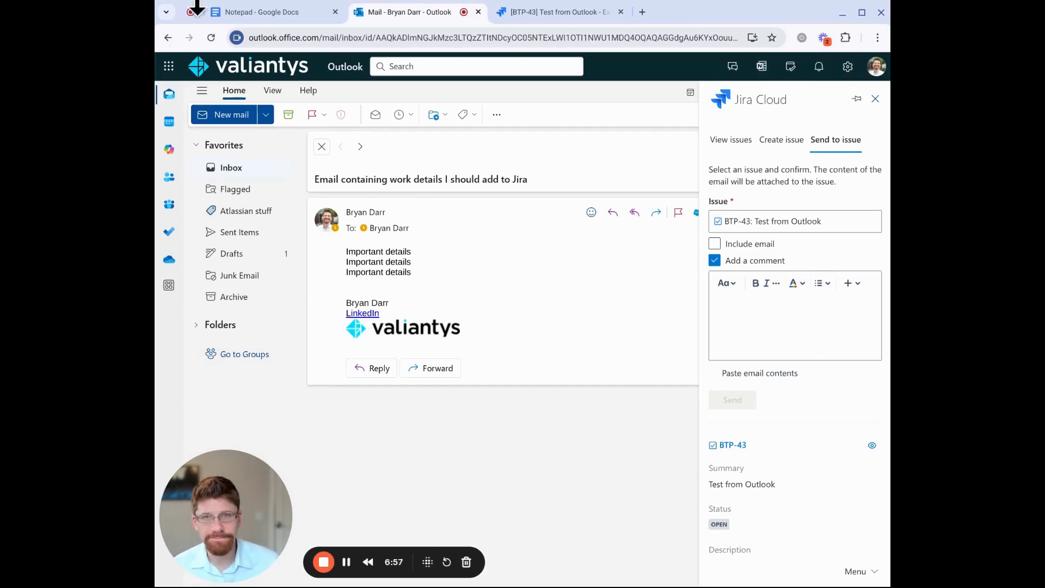
left_click(260, 12)
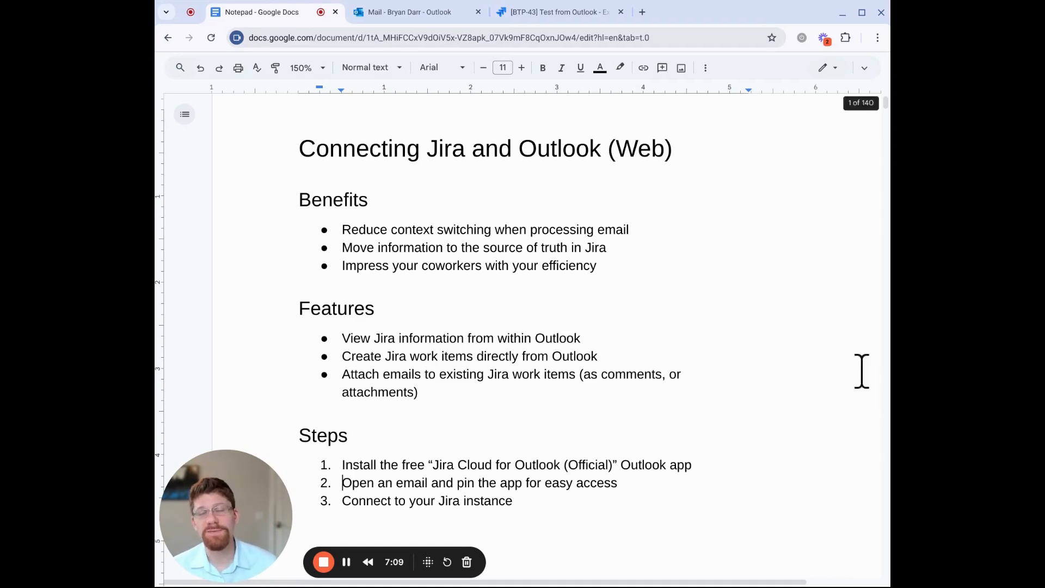
mouse_move(766, 415)
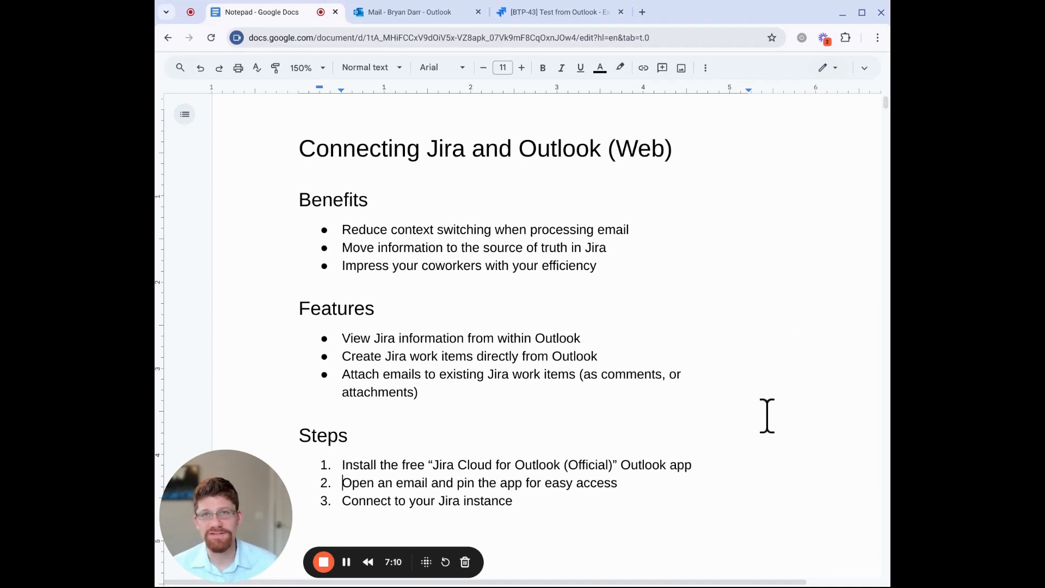